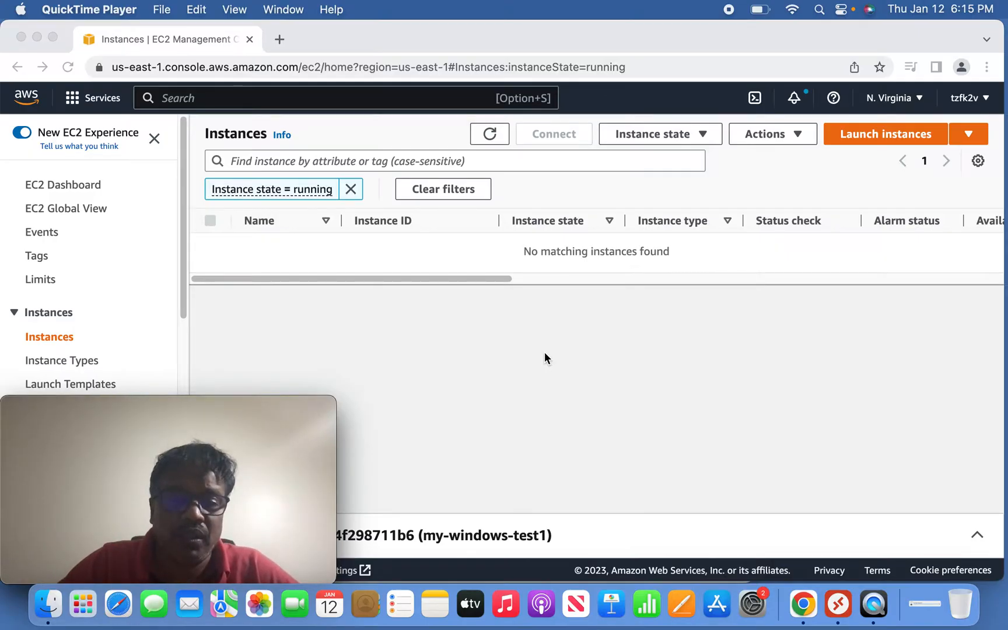
mouse_move(767, 259)
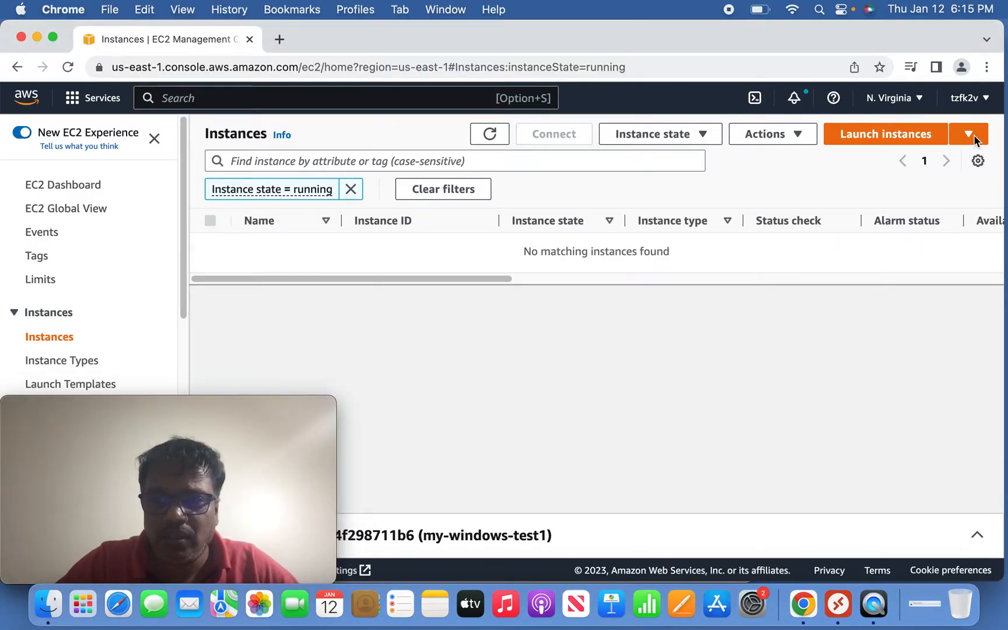
Begin launching a new EC2 instance from the empty Instances list.
click(886, 134)
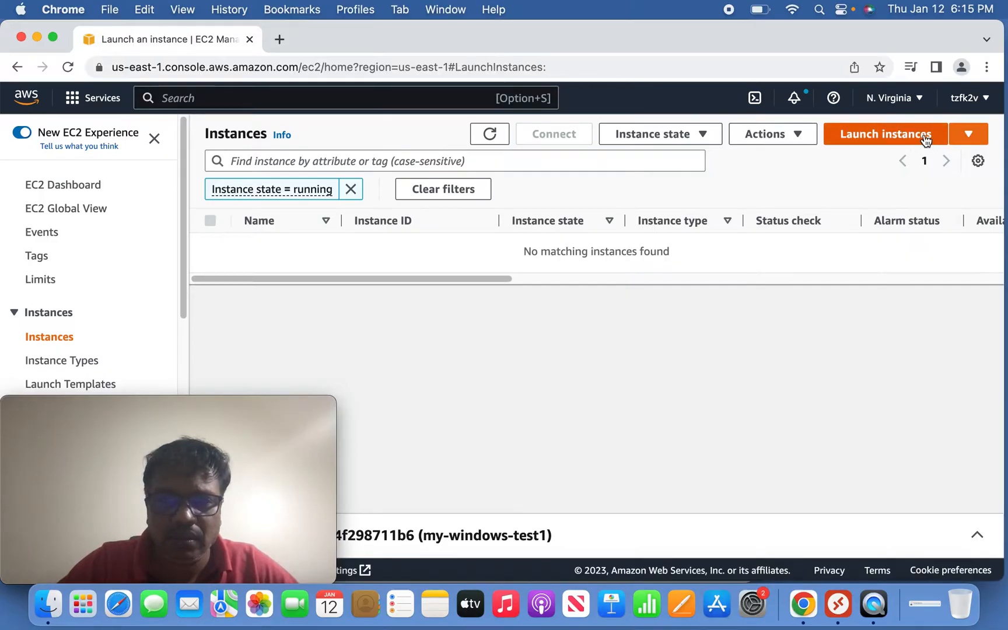
Name the new instance my-windows-t2 in the launch form.
click(887, 134)
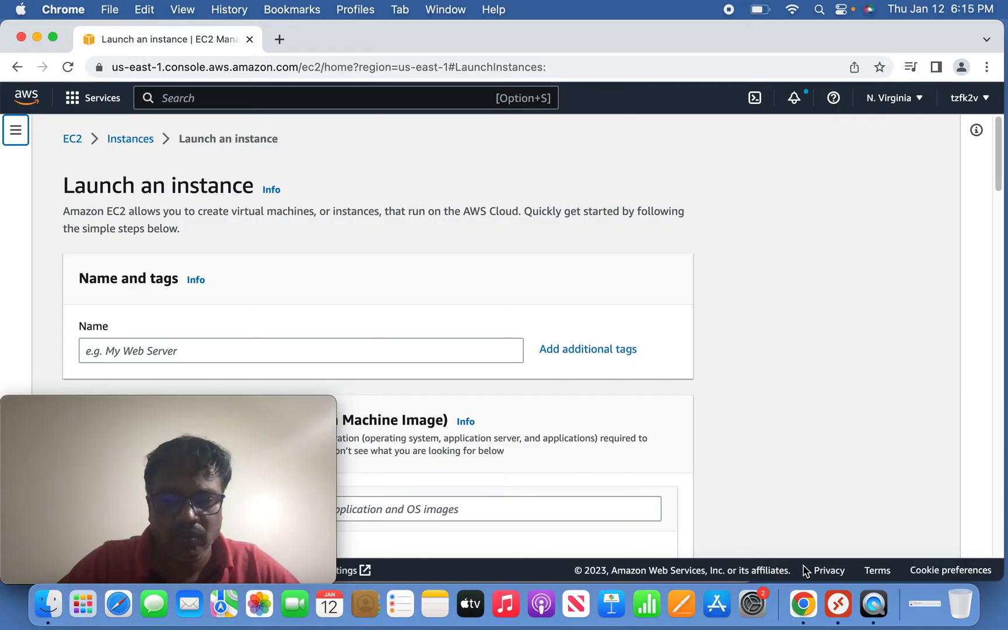
click(234, 9)
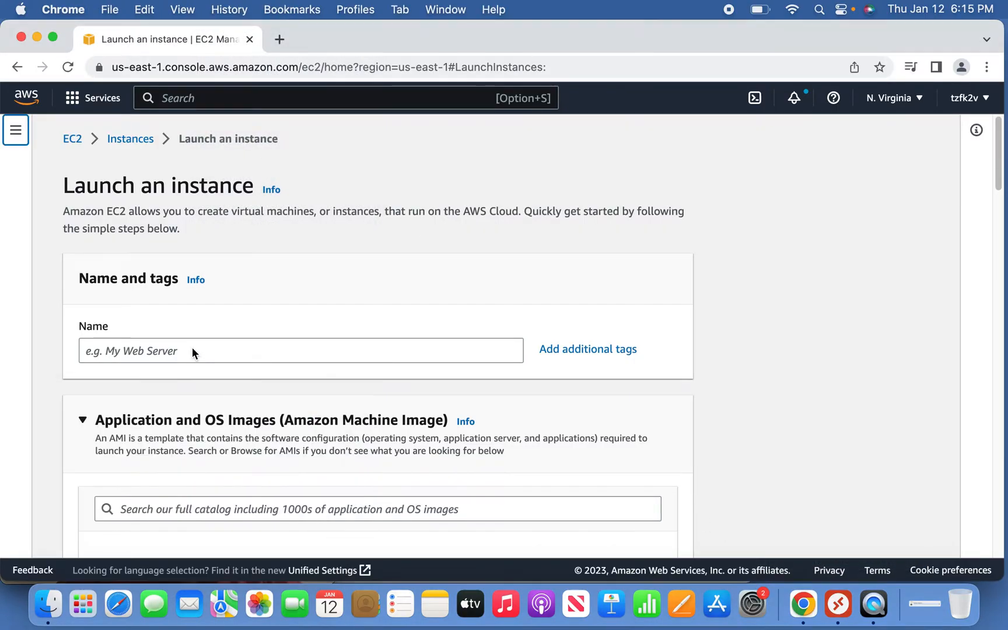
text(my-windows-)
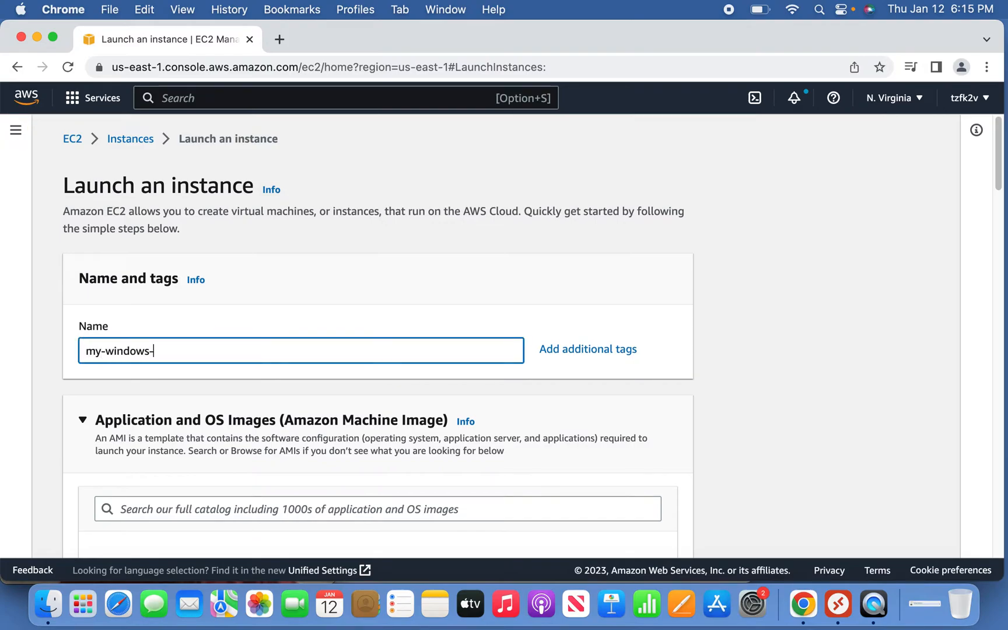
text(t2)
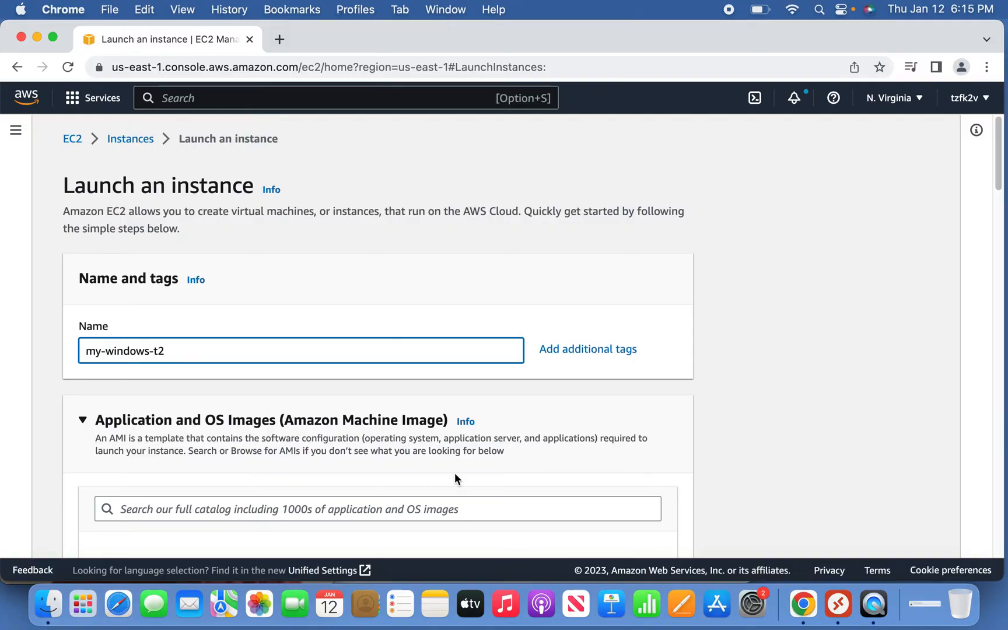
Choose the Microsoft Windows Server 2022 Base AMI, keeping the t2.micro type, and reach the key pair section.
scroll(down, 3)
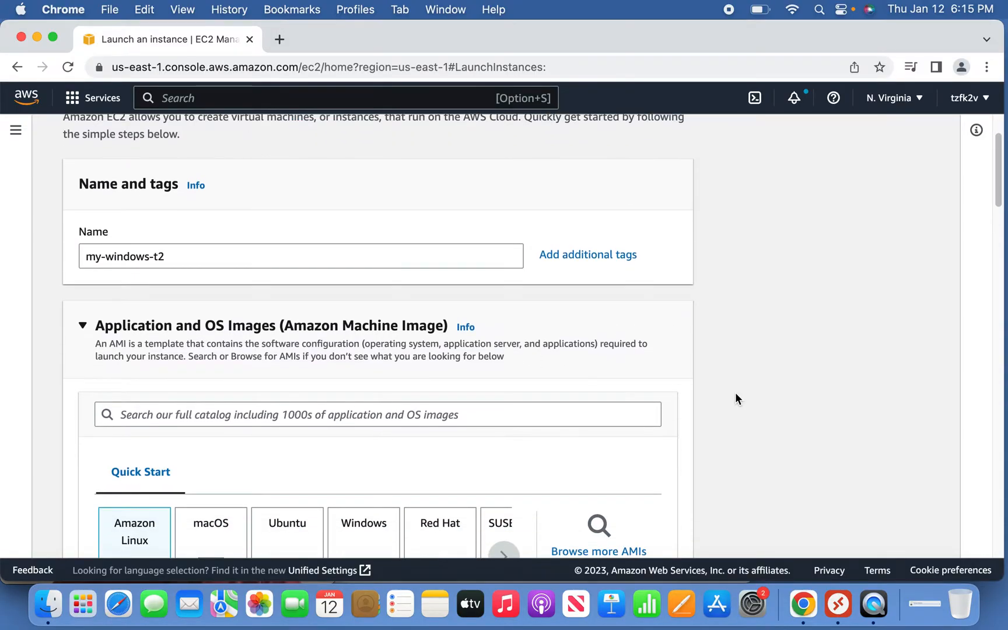
scroll(down, 3)
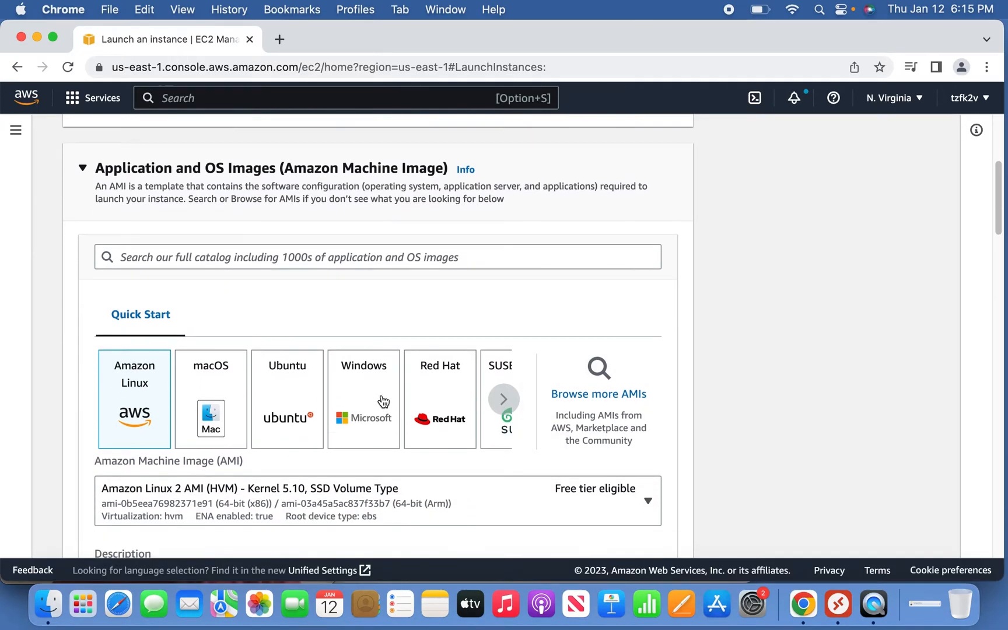
click(364, 400)
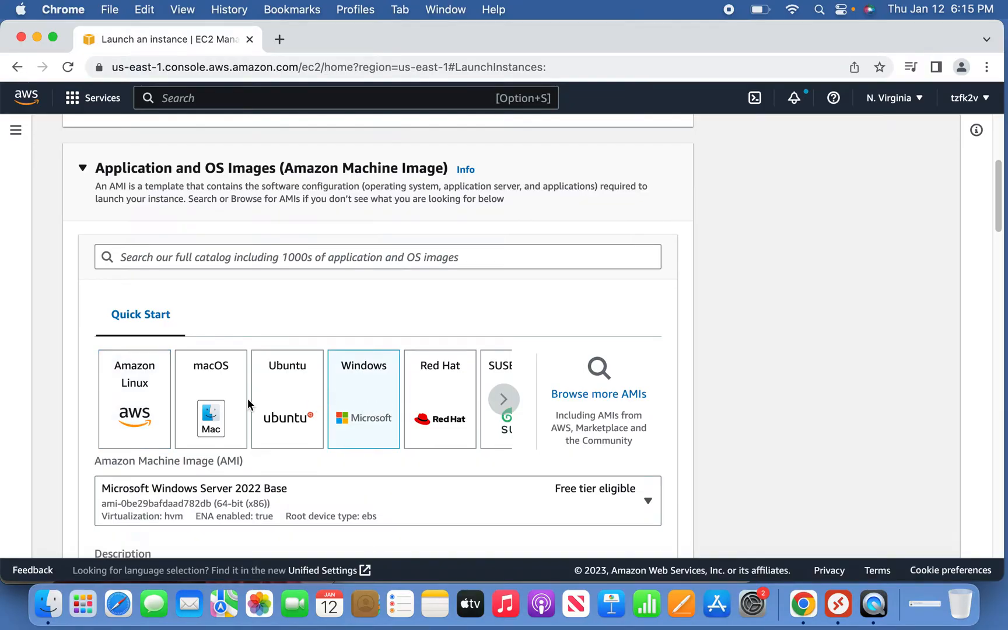
scroll(down, 3)
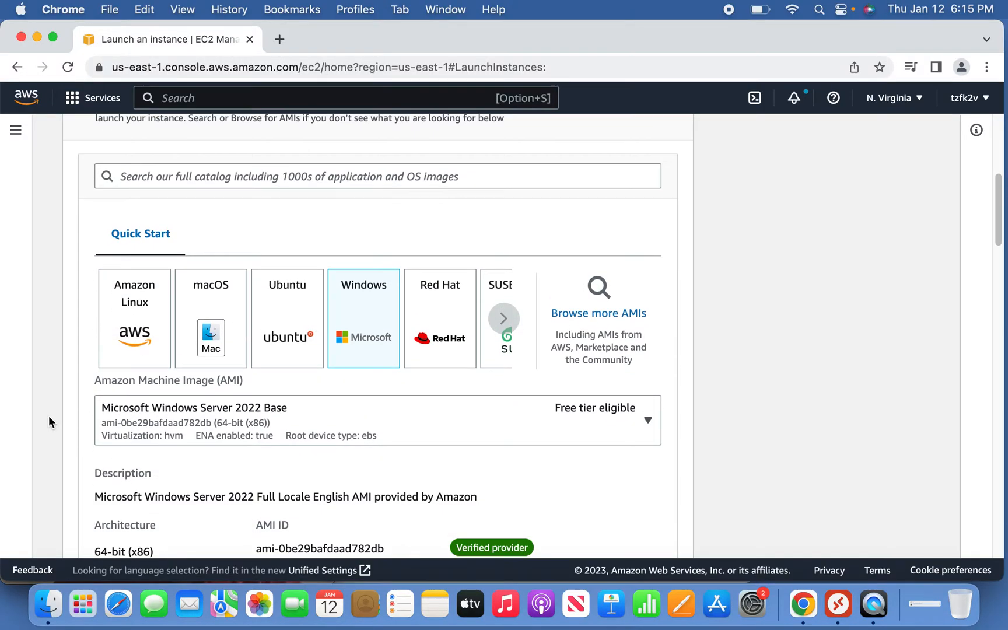
scroll(down, 3)
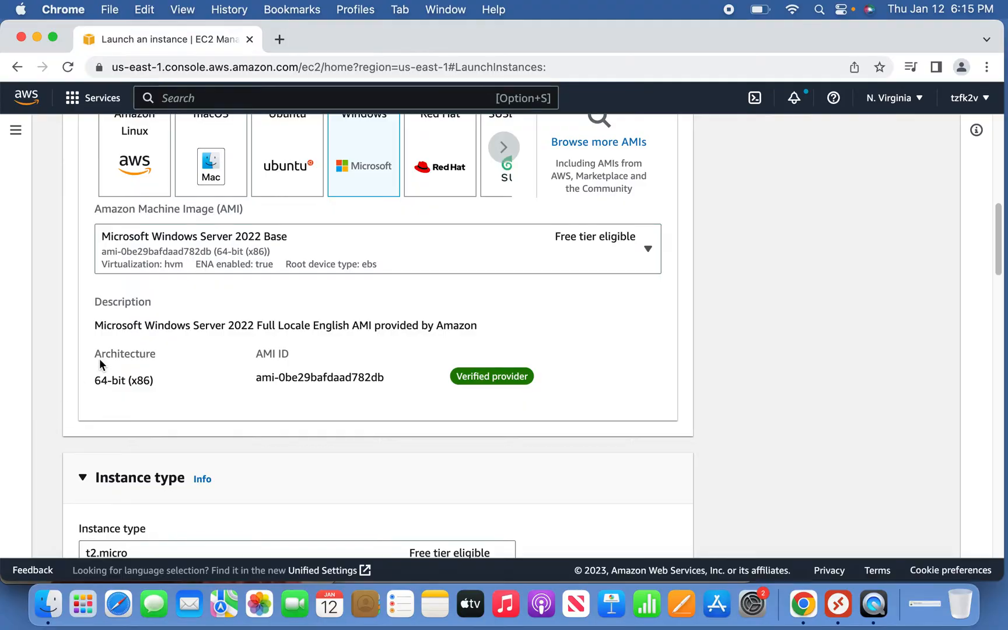
mouse_move(726, 322)
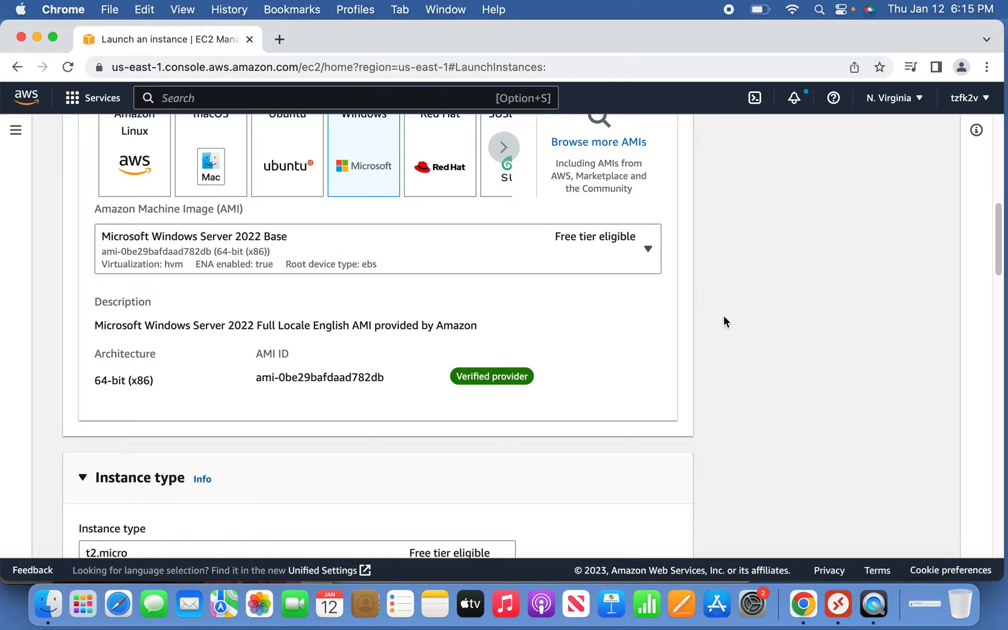
scroll(down, 3)
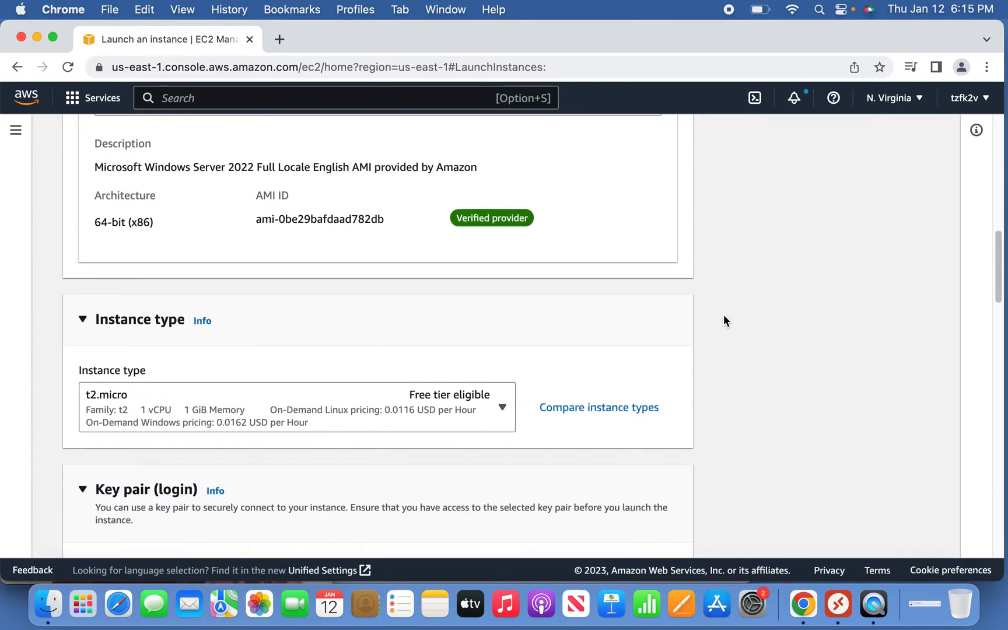
scroll(down, 3)
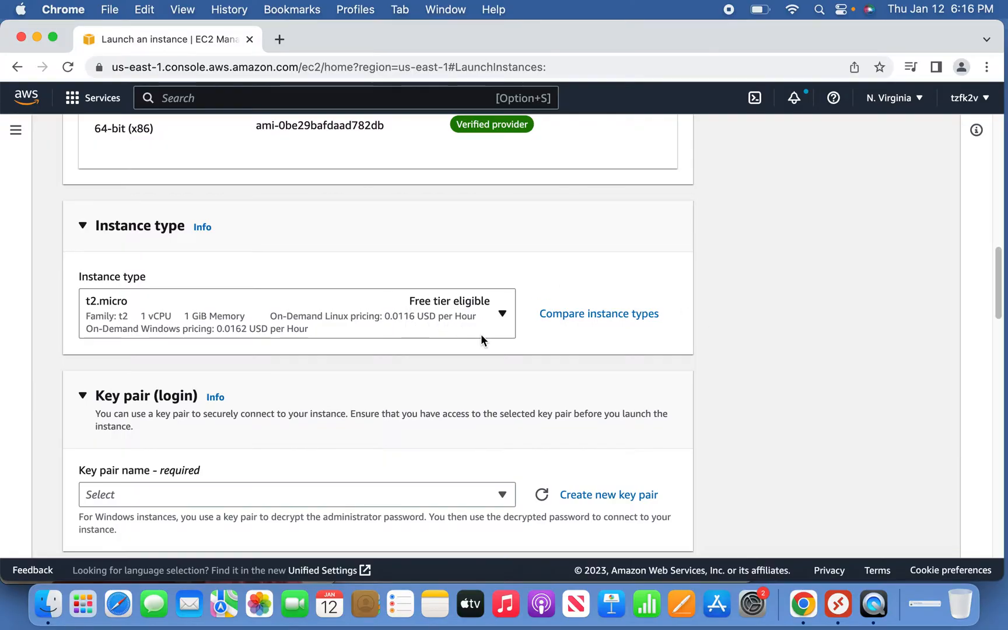
scroll(down, 3)
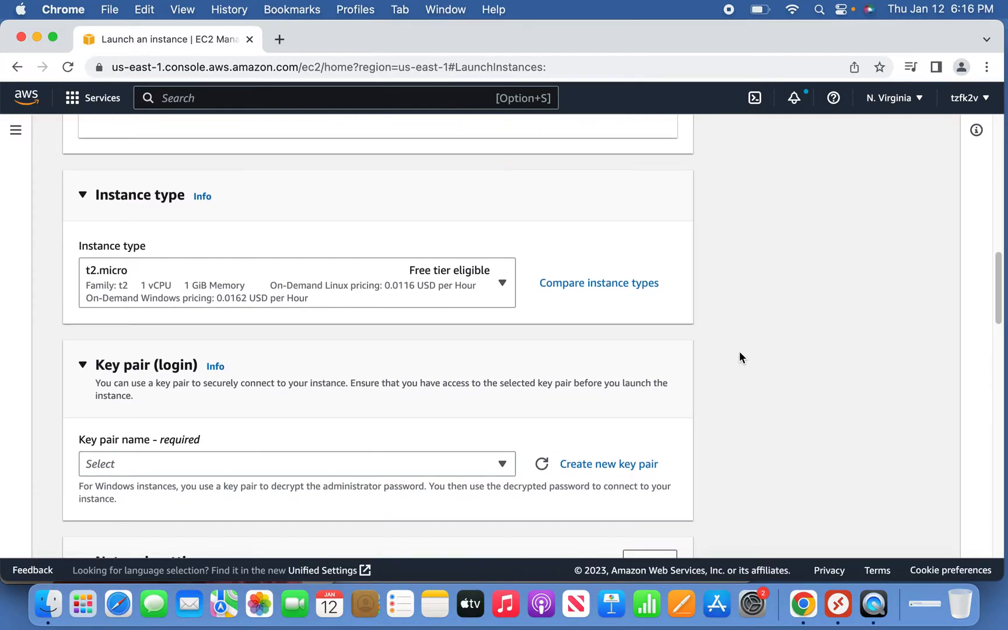
scroll(down, 3)
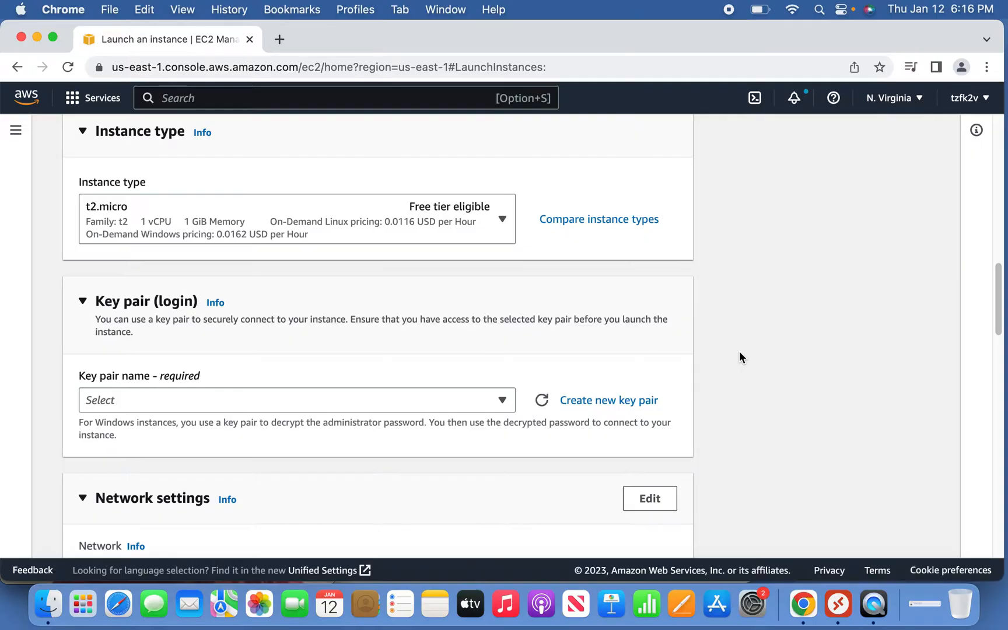
scroll(down, 3)
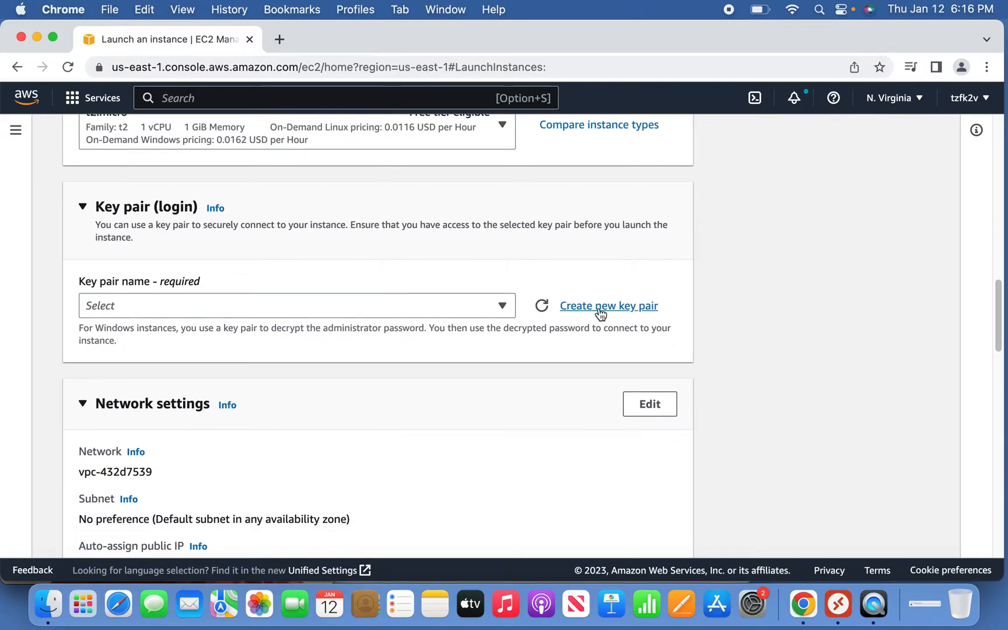
Create a .pem key pair named my-t3, downloading it and assigning it to the instance.
click(609, 306)
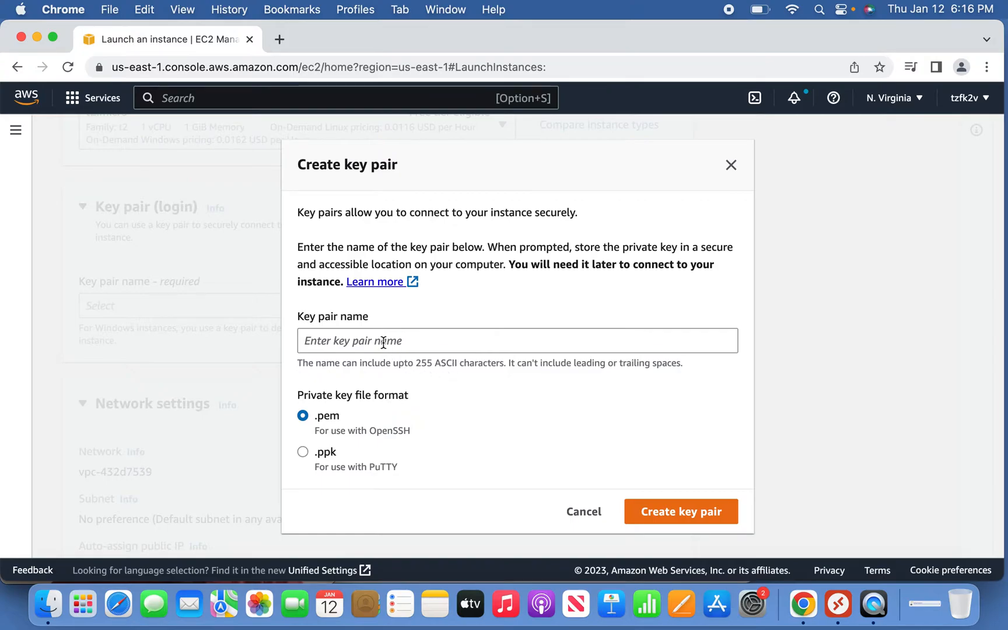
text(my-)
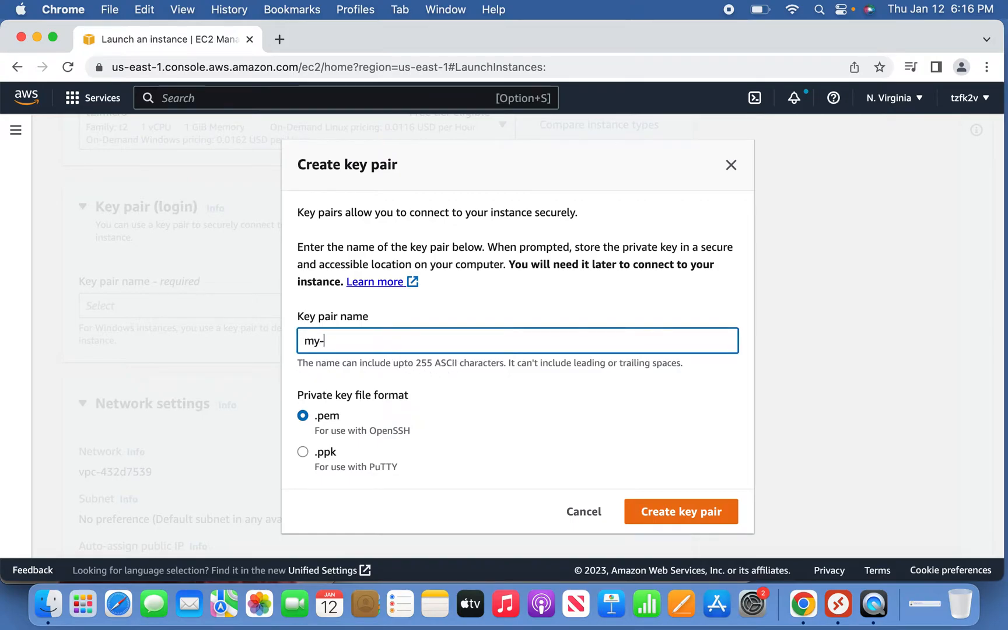
text(t3)
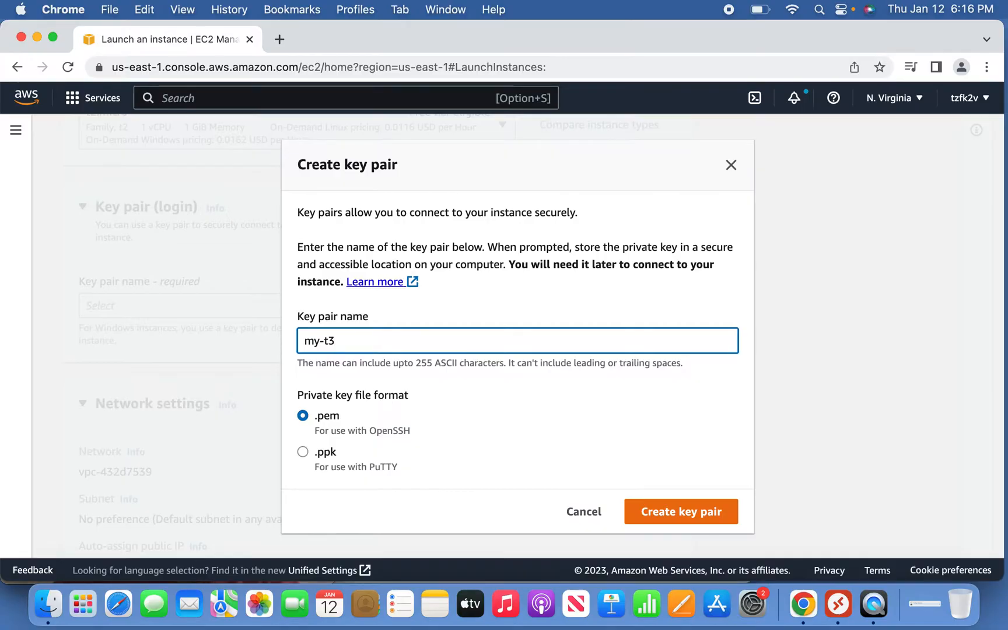
mouse_move(484, 378)
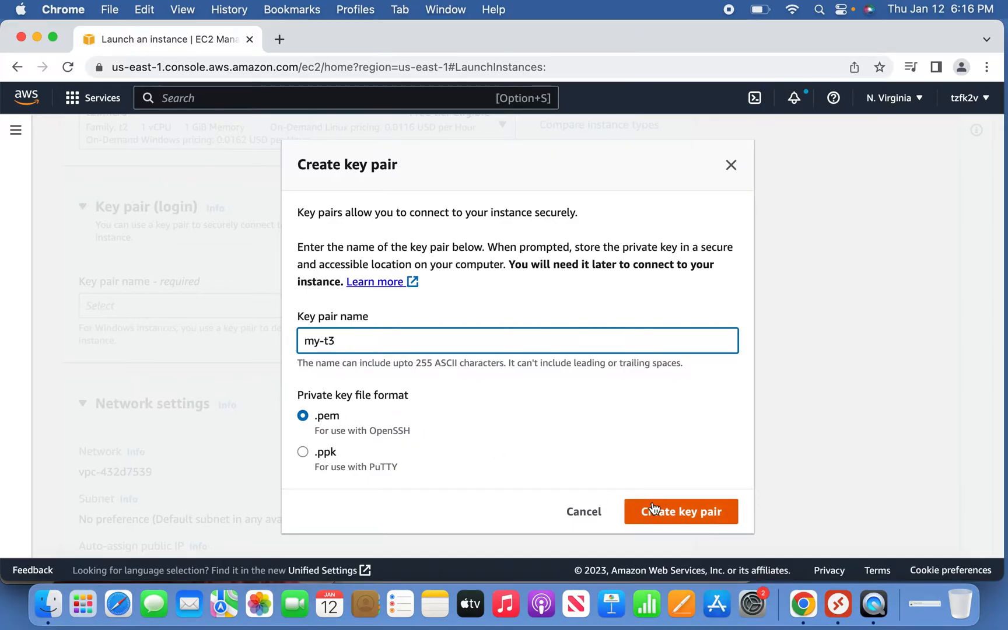
click(681, 512)
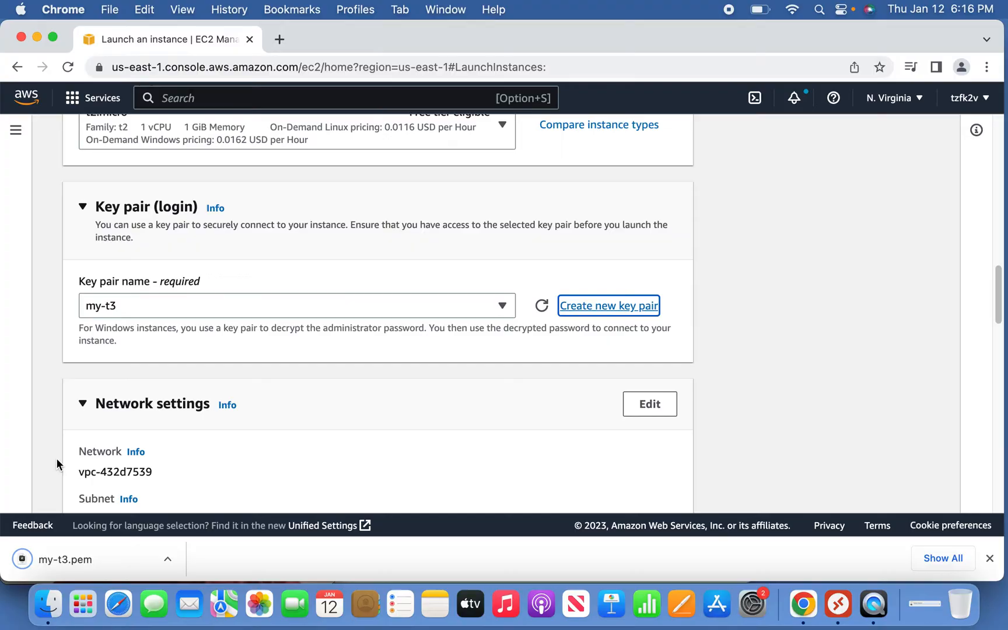
Allow HTTPS and HTTP traffic from the internet in the new security group, alongside RDP.
scroll(down, 3)
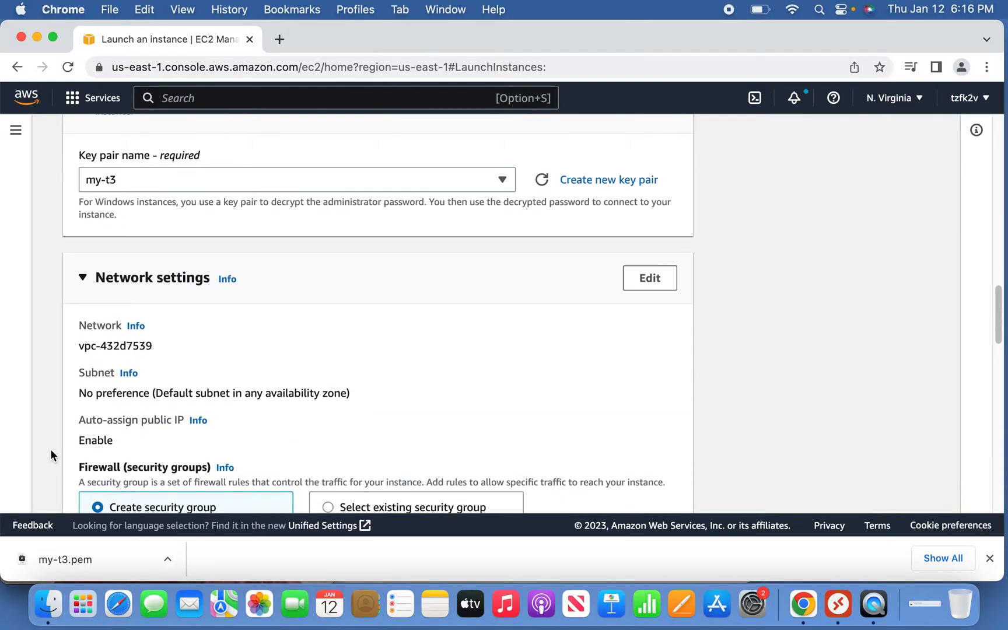
scroll(down, 3)
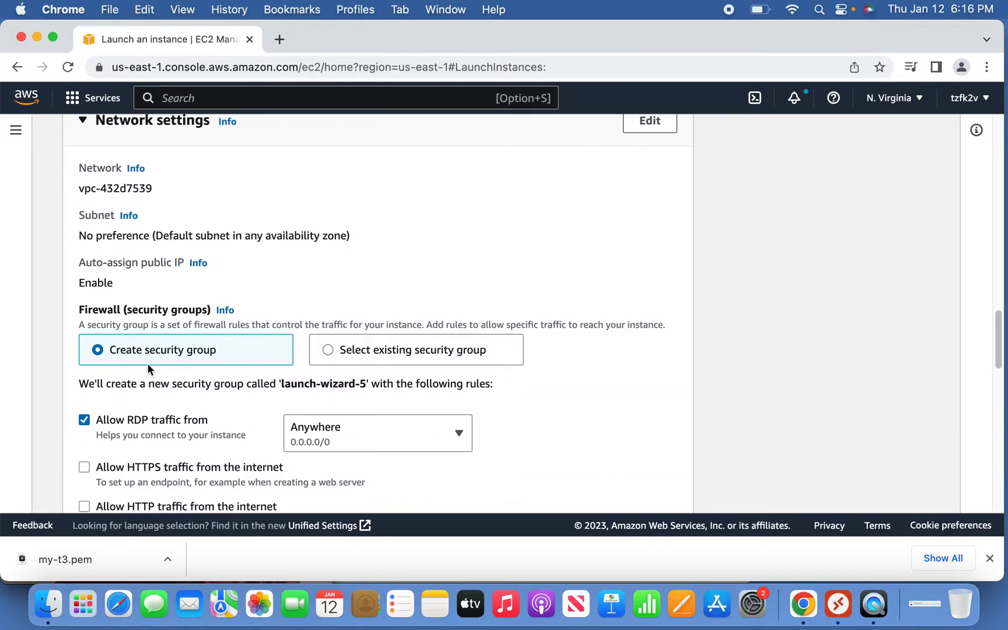
mouse_move(222, 363)
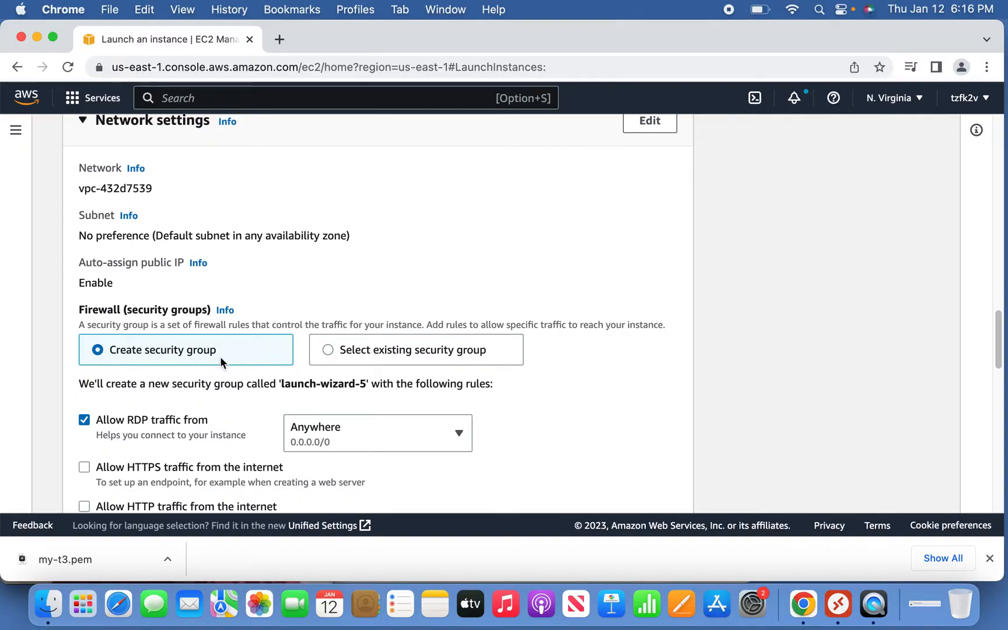
mouse_move(146, 432)
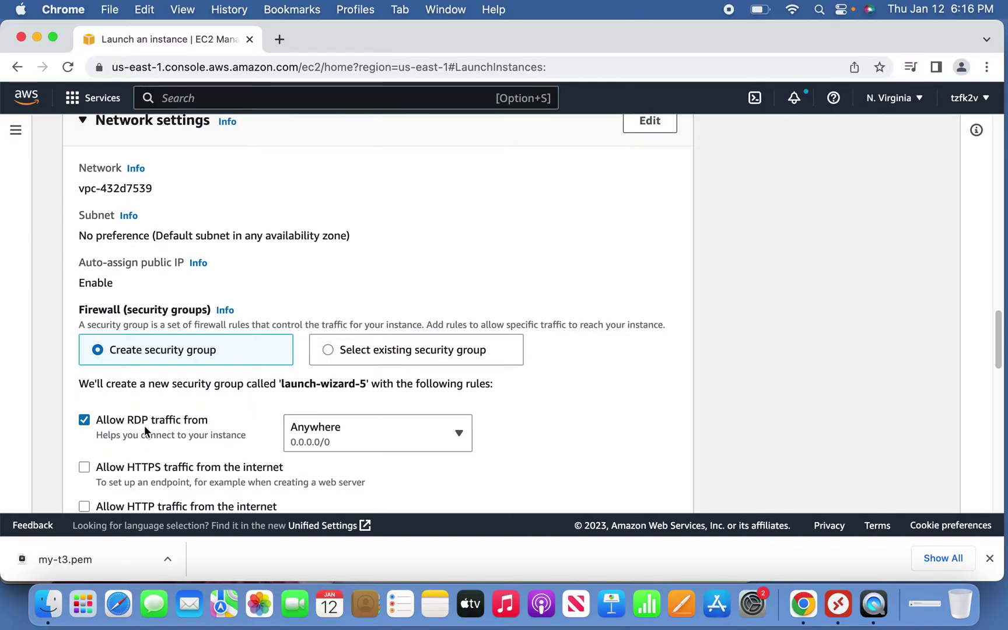
mouse_move(382, 439)
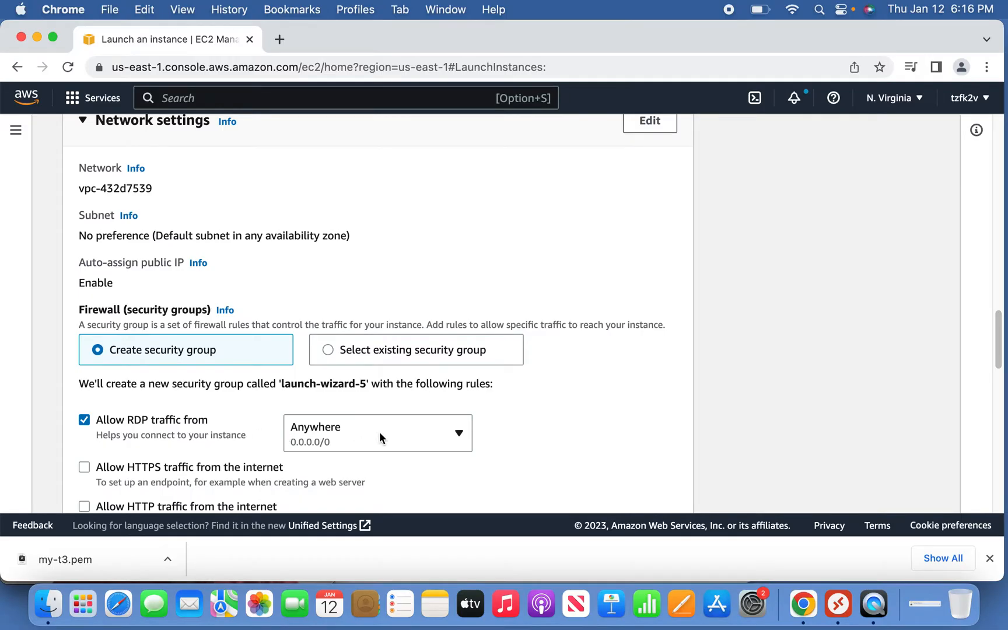
scroll(down, 3)
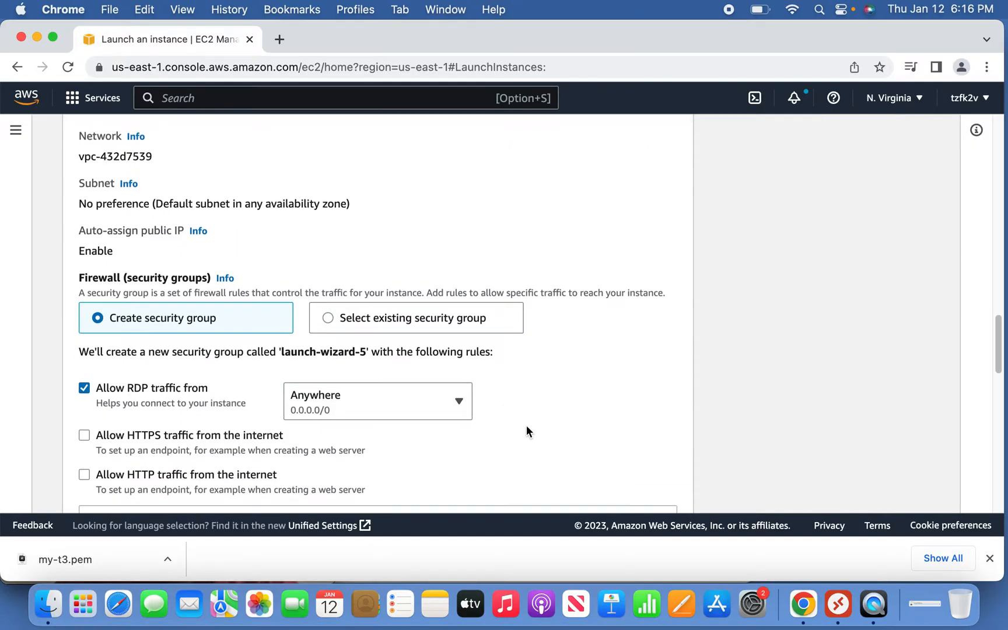
scroll(down, 3)
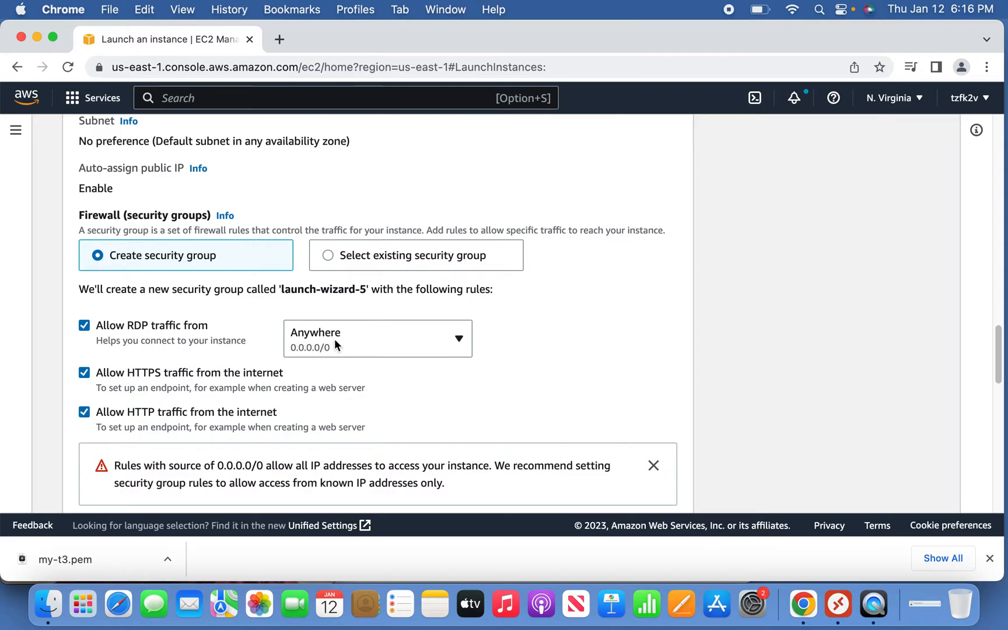
scroll(down, 3)
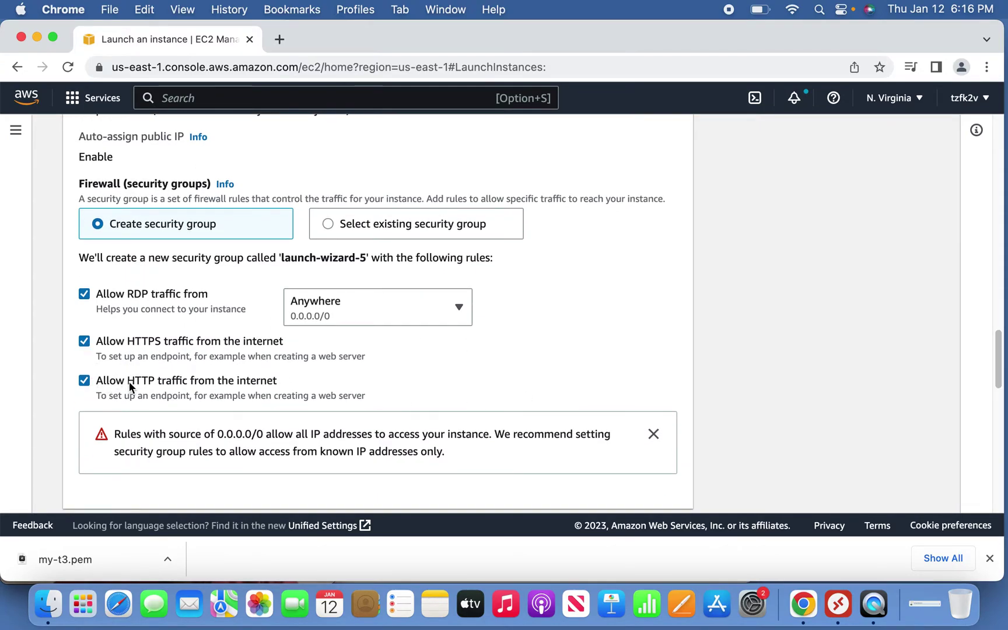
mouse_move(503, 367)
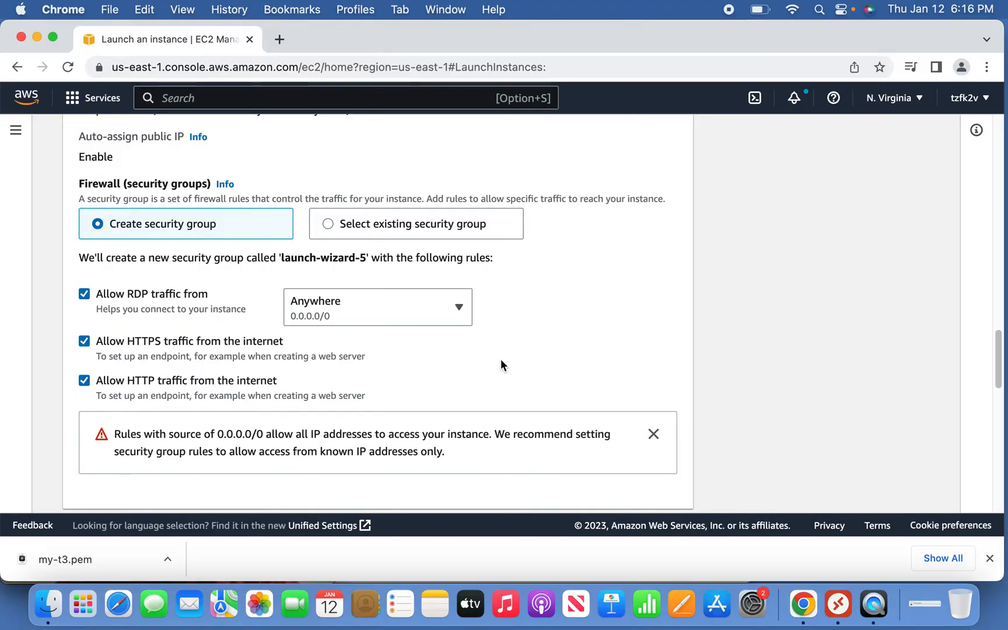
scroll(down, 3)
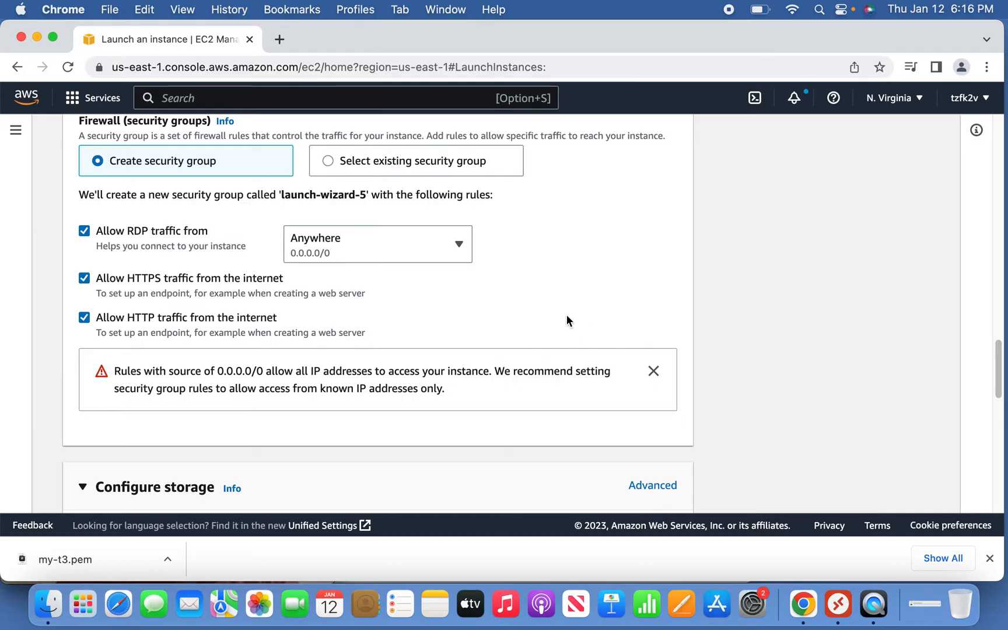
scroll(down, 3)
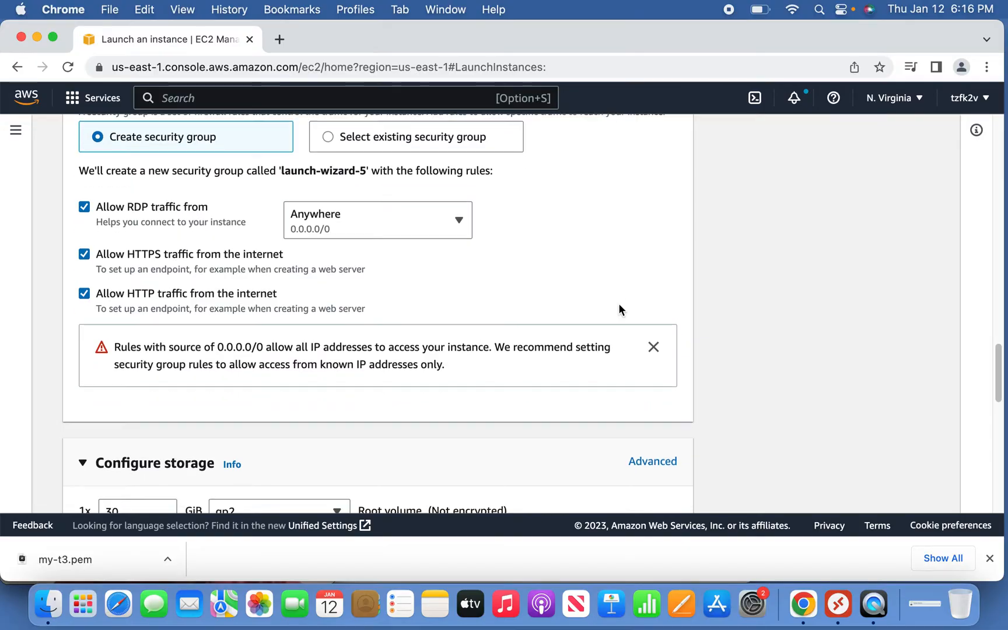
Launch the configured Windows Server 2022 t2.micro instance from the Summary panel.
scroll(down, 3)
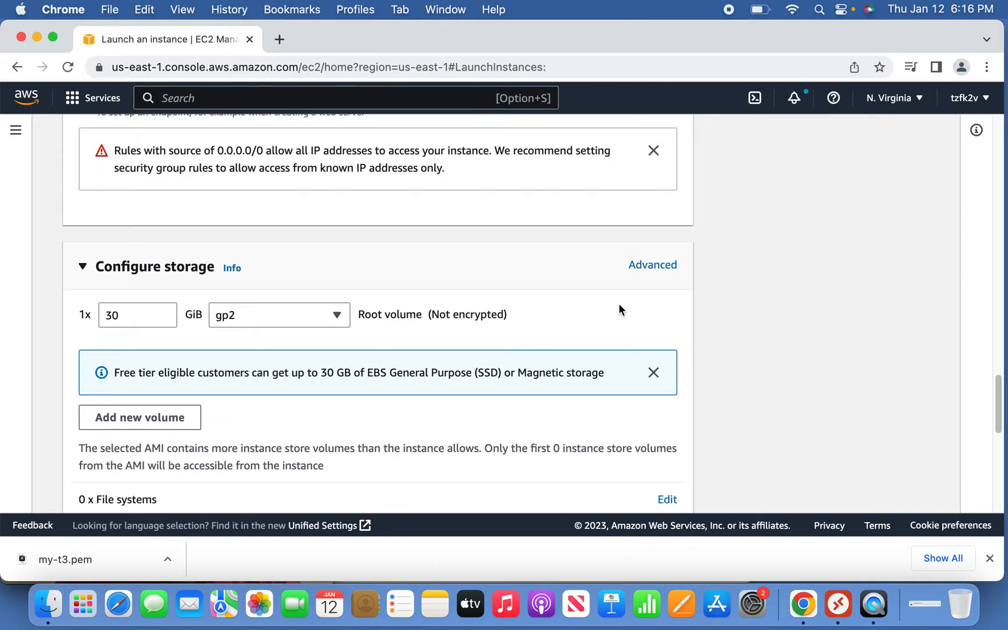
scroll(down, 3)
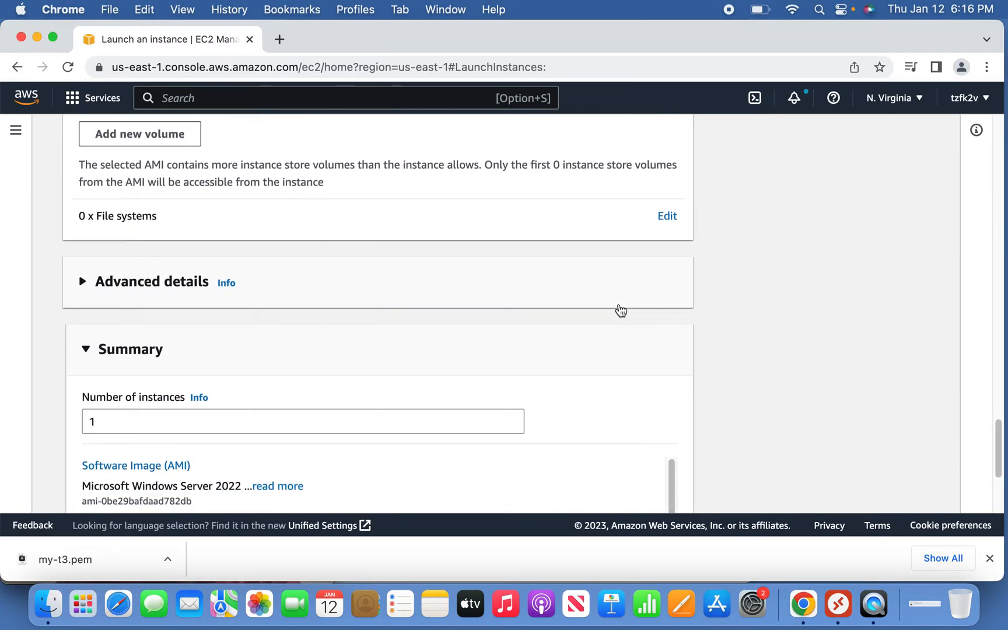
scroll(down, 3)
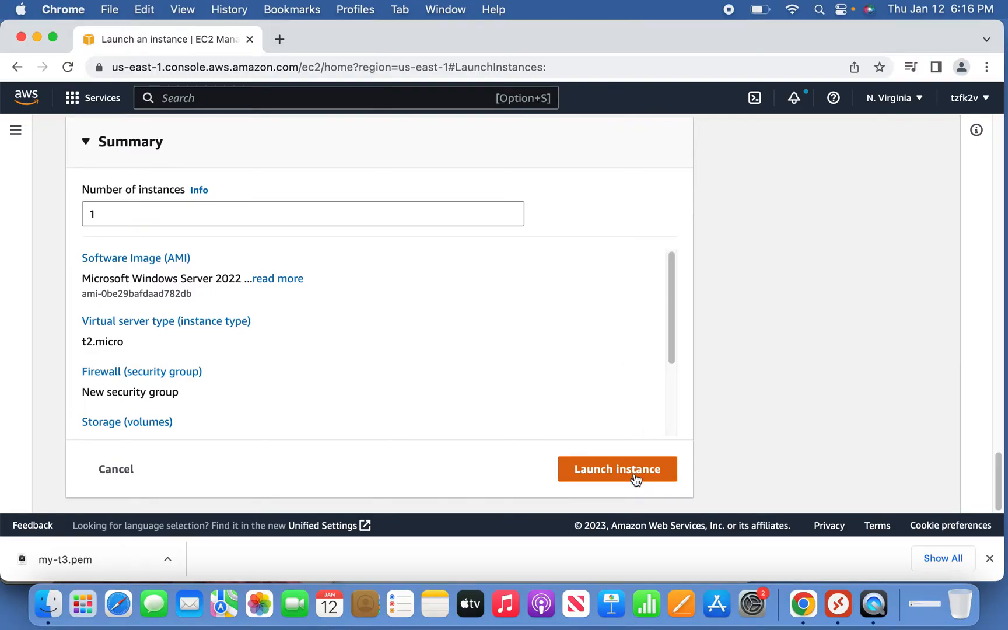
click(618, 469)
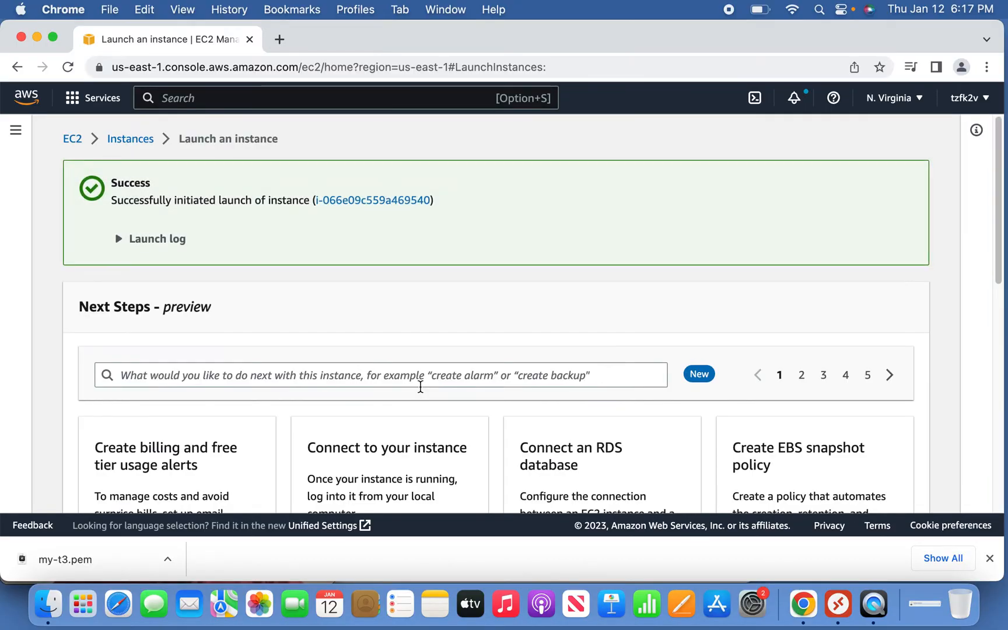
mouse_move(402, 205)
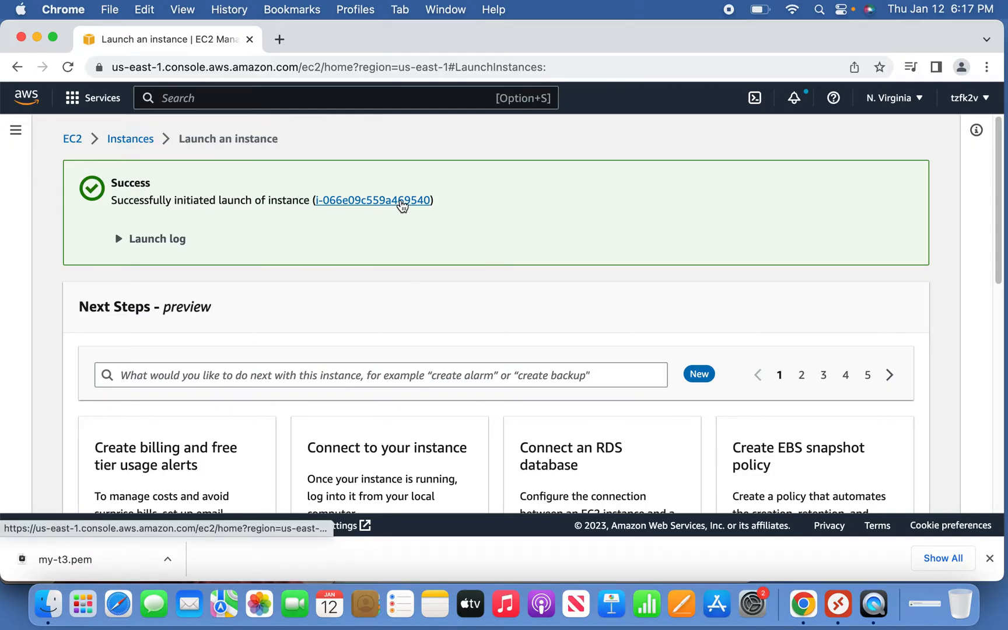
View the newly launched my-windows-t2 instance, still pending, in the Instances list.
click(374, 200)
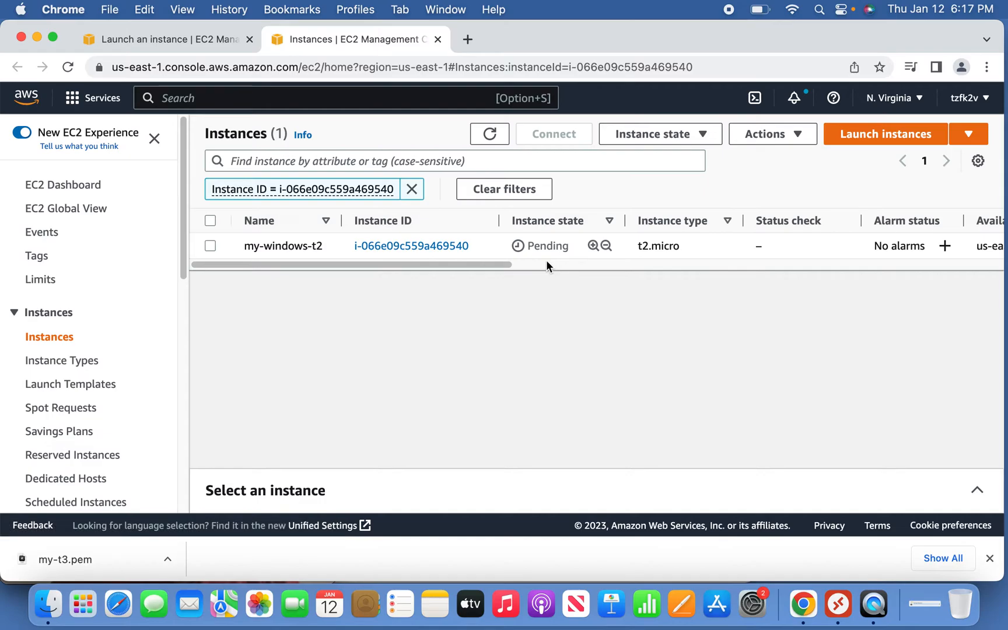
mouse_move(529, 267)
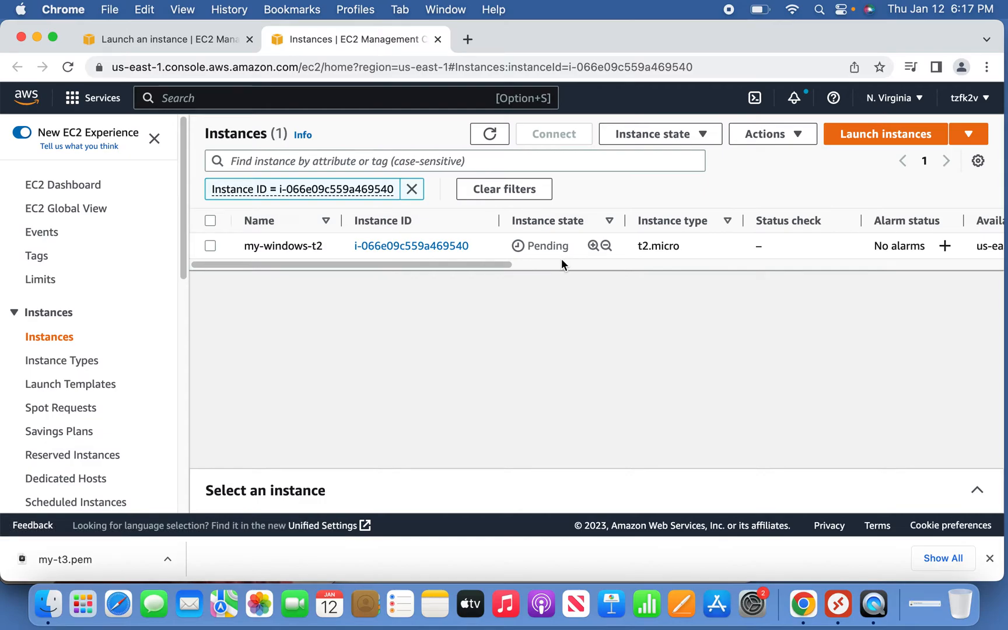
mouse_move(548, 269)
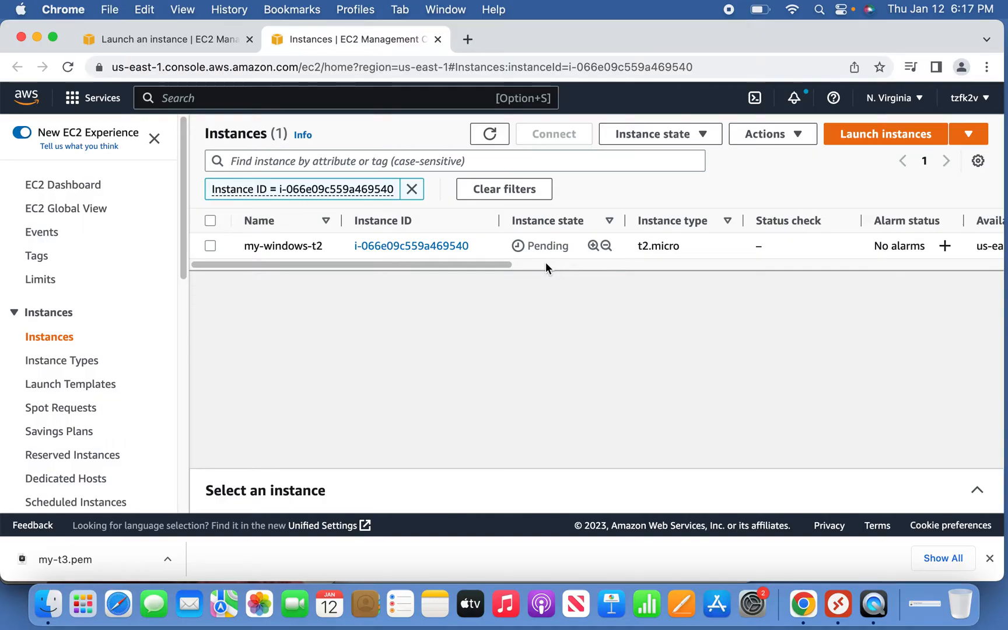
mouse_move(520, 272)
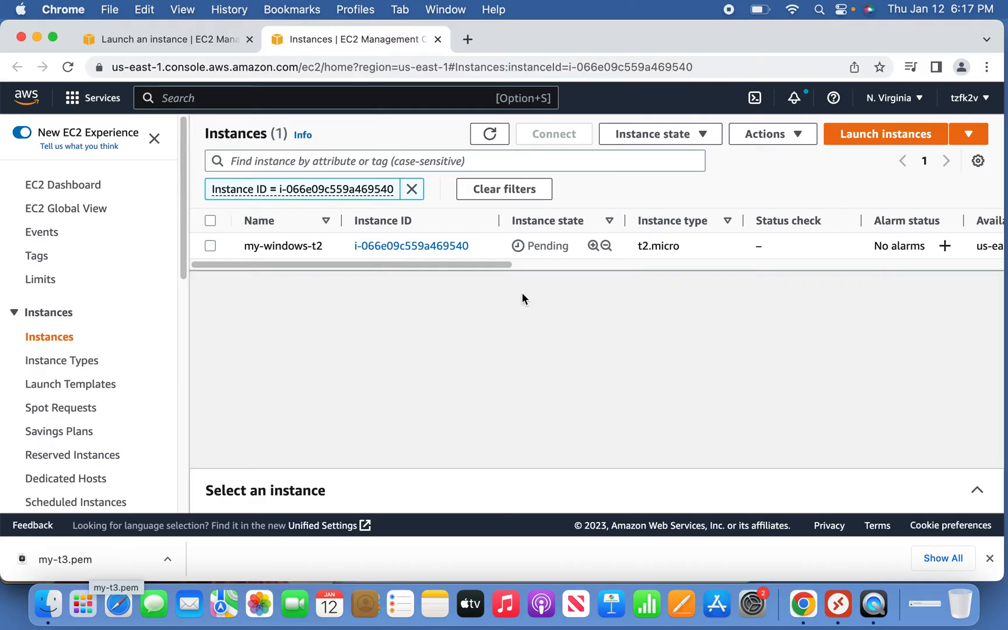
mouse_move(471, 282)
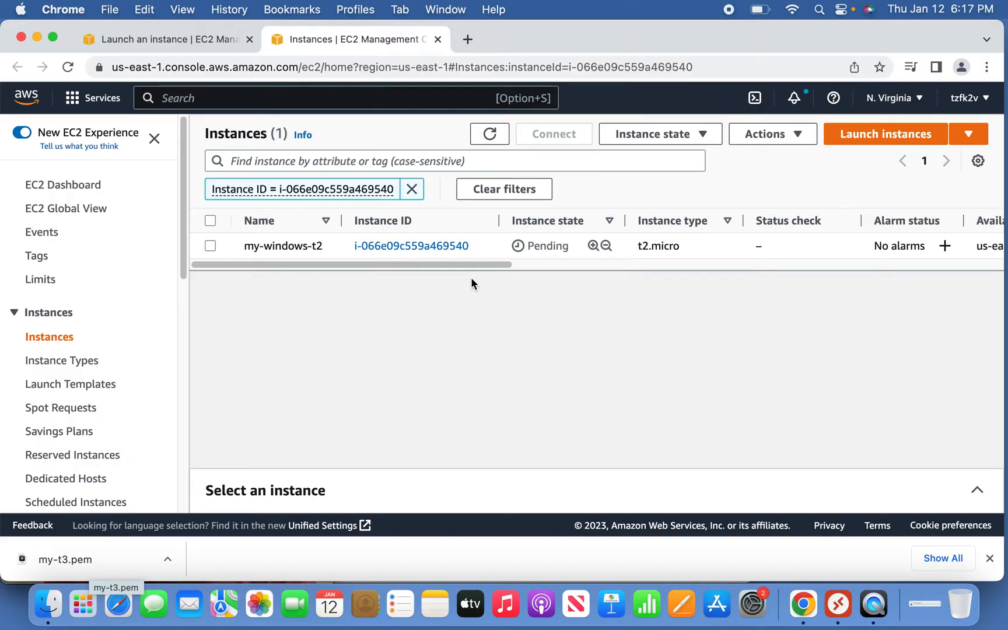
mouse_move(481, 281)
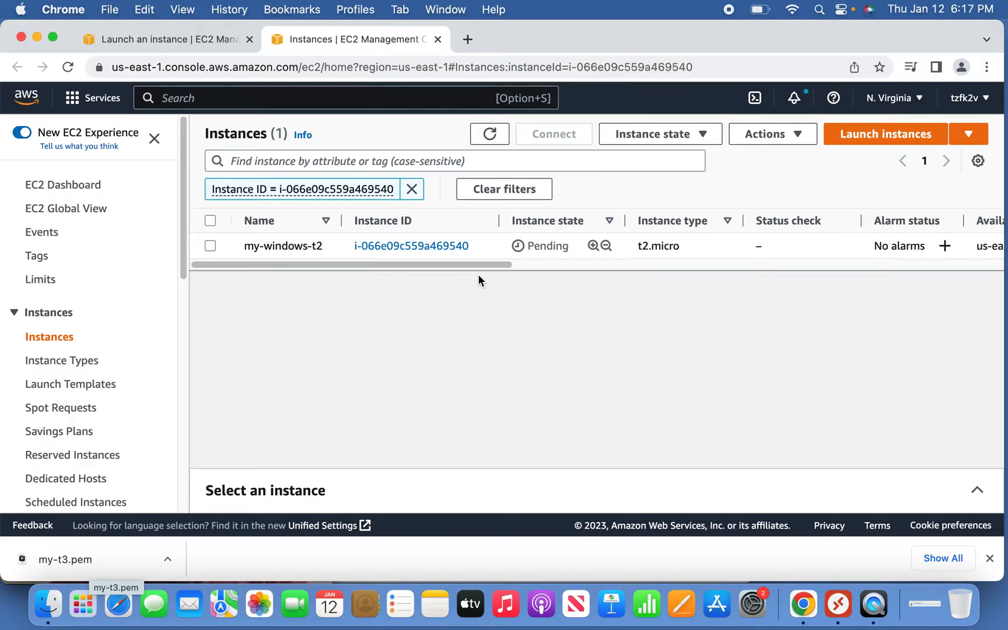
Refresh until my-windows-t2 is running, then show its RDP client details: public DNS and Administrator user.
click(491, 134)
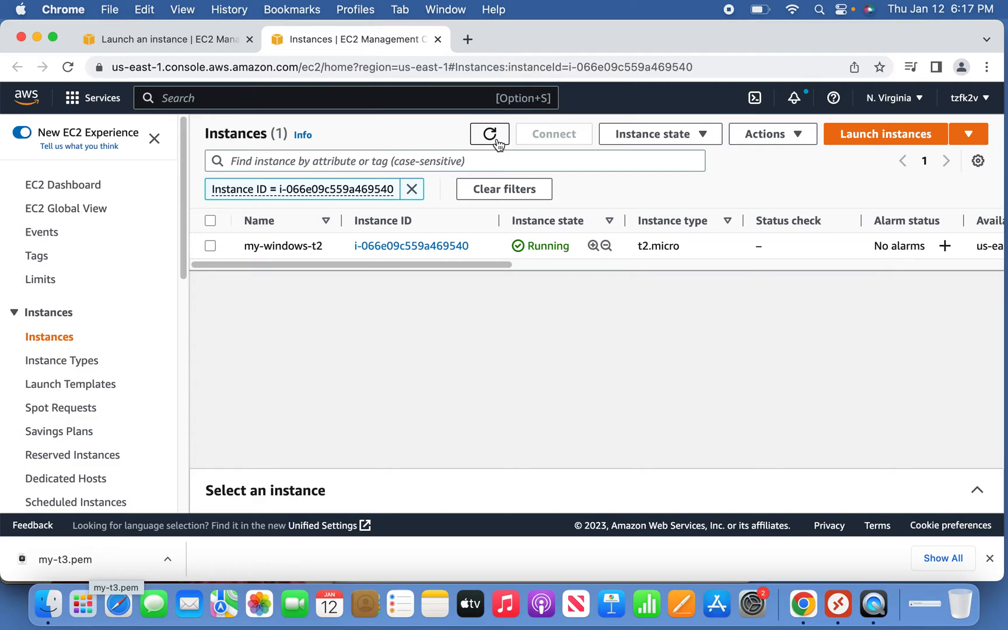
click(490, 134)
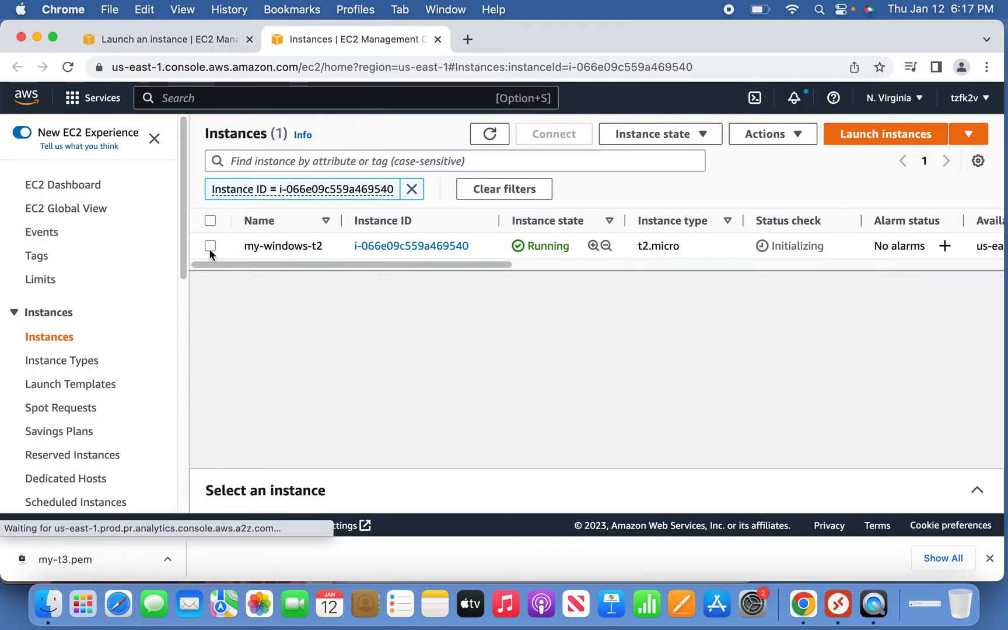
click(210, 246)
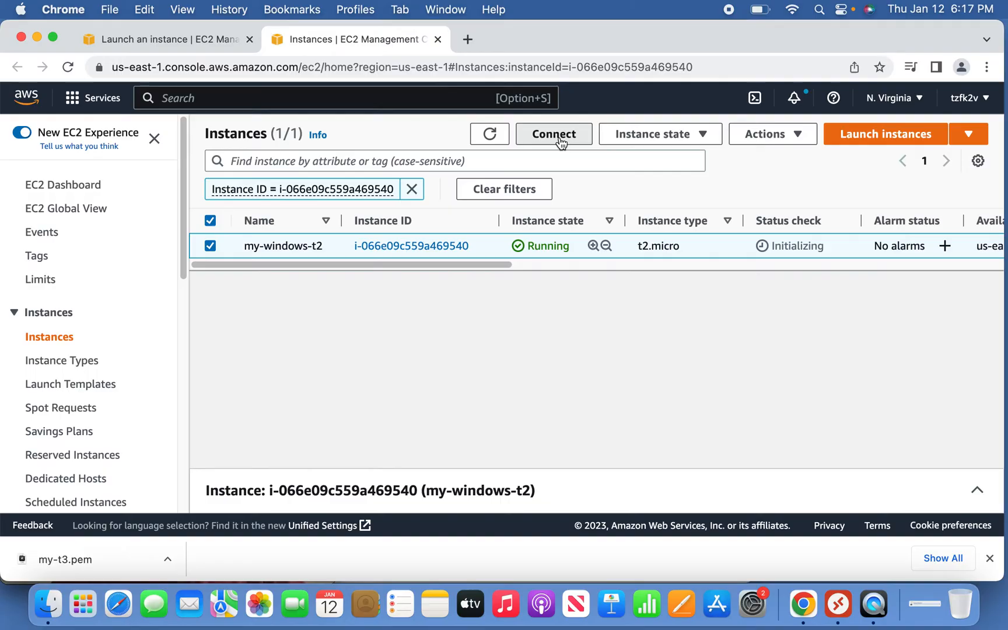
click(553, 134)
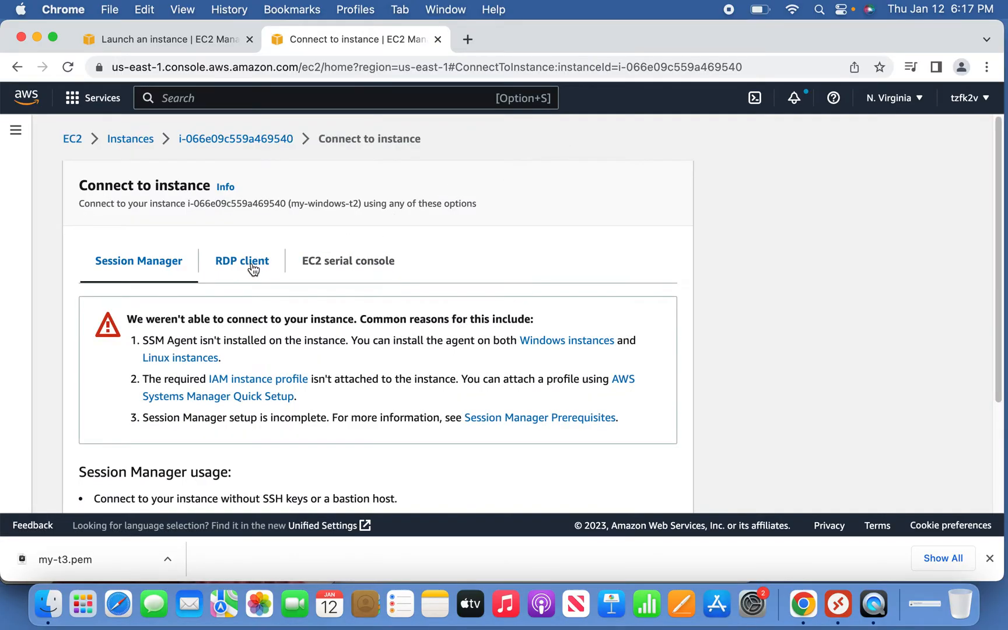
click(242, 262)
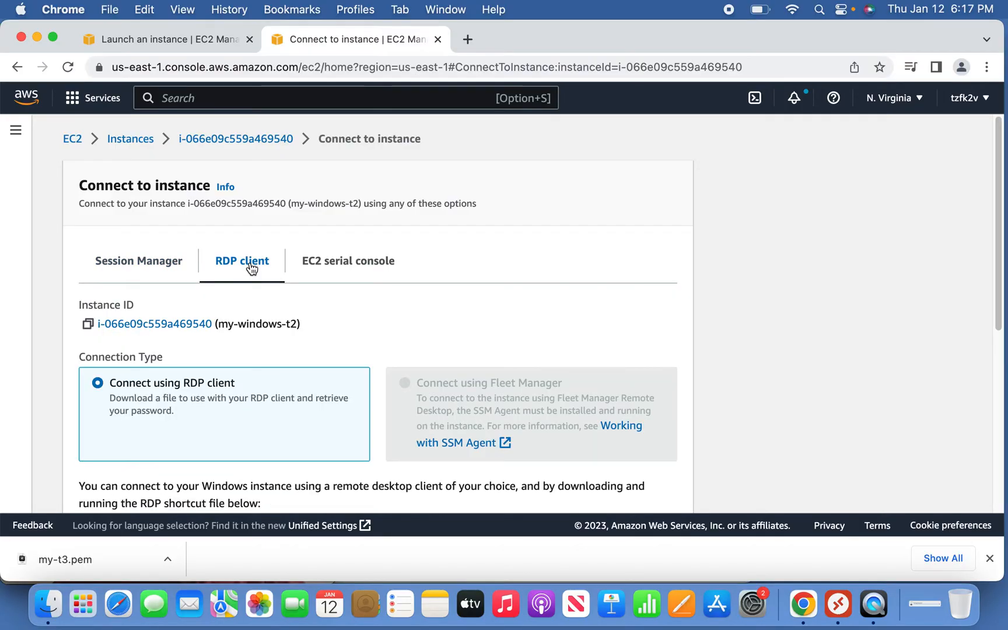
mouse_move(401, 320)
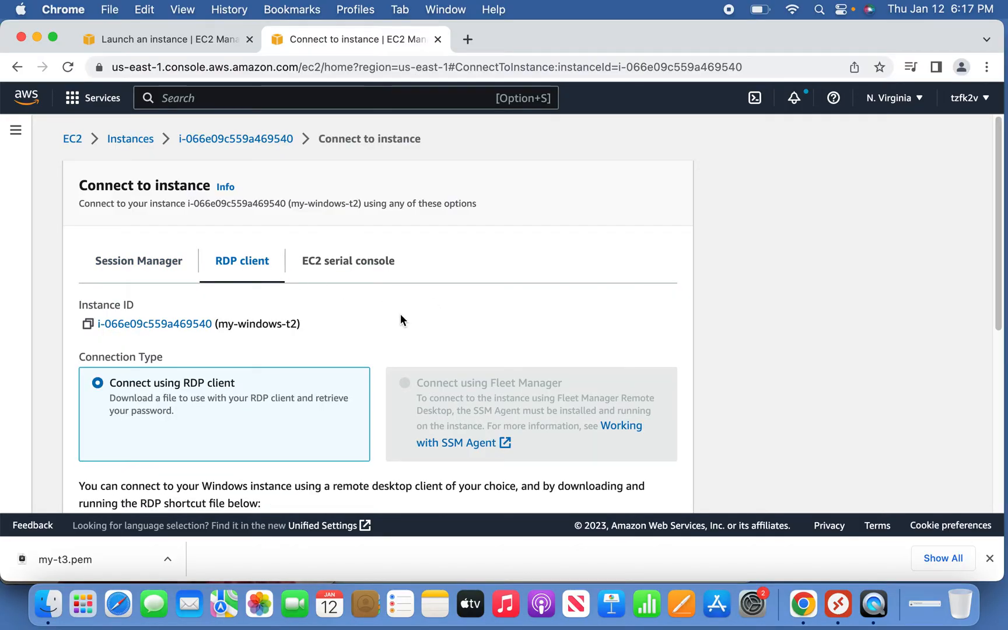
scroll(down, 3)
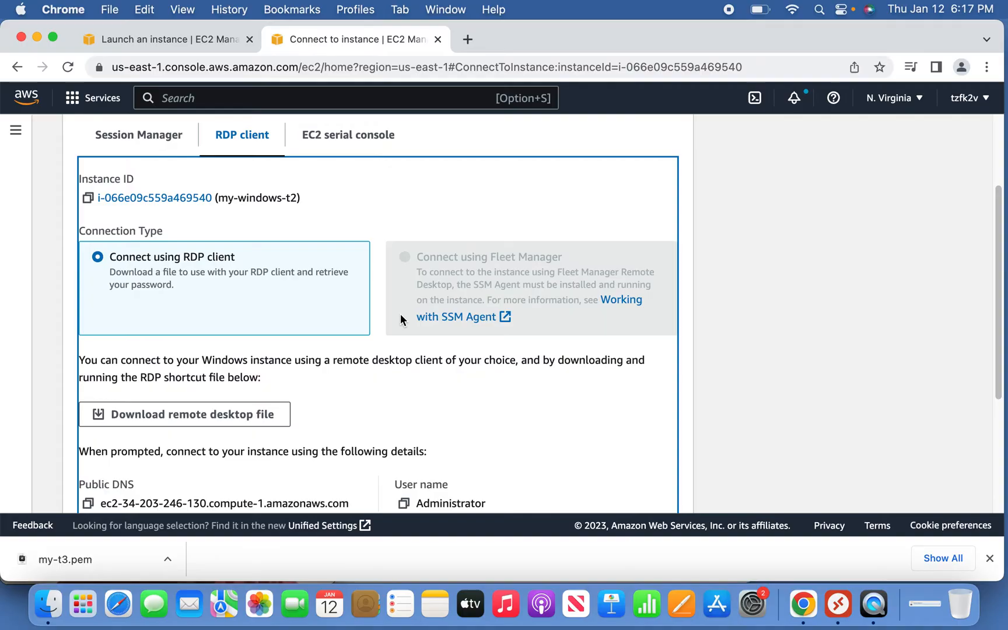
scroll(down, 3)
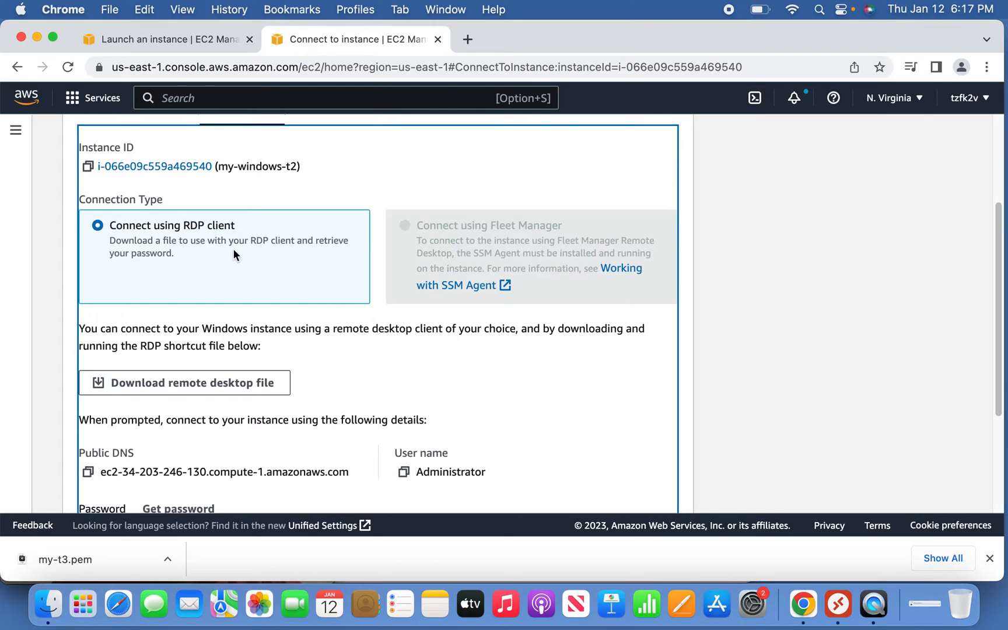
mouse_move(485, 385)
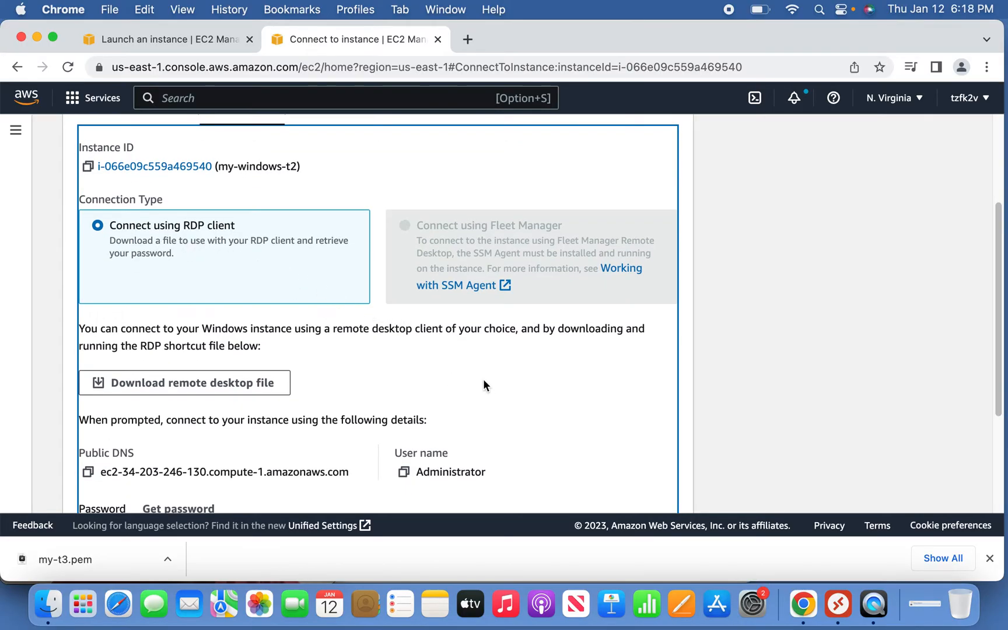
scroll(down, 3)
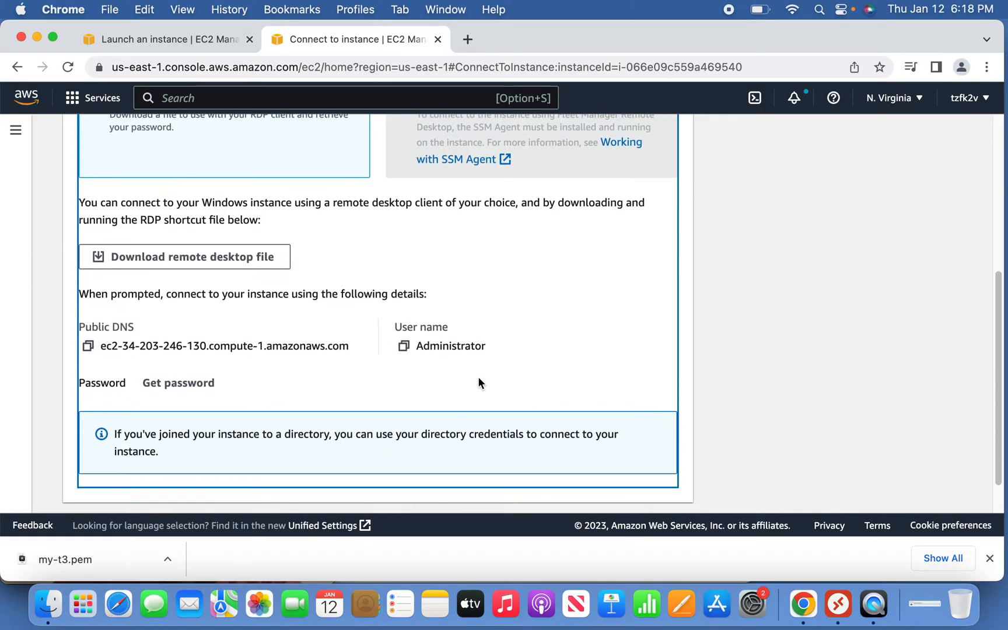
Request the Windows administrator password, which the console reports is not yet available.
click(179, 383)
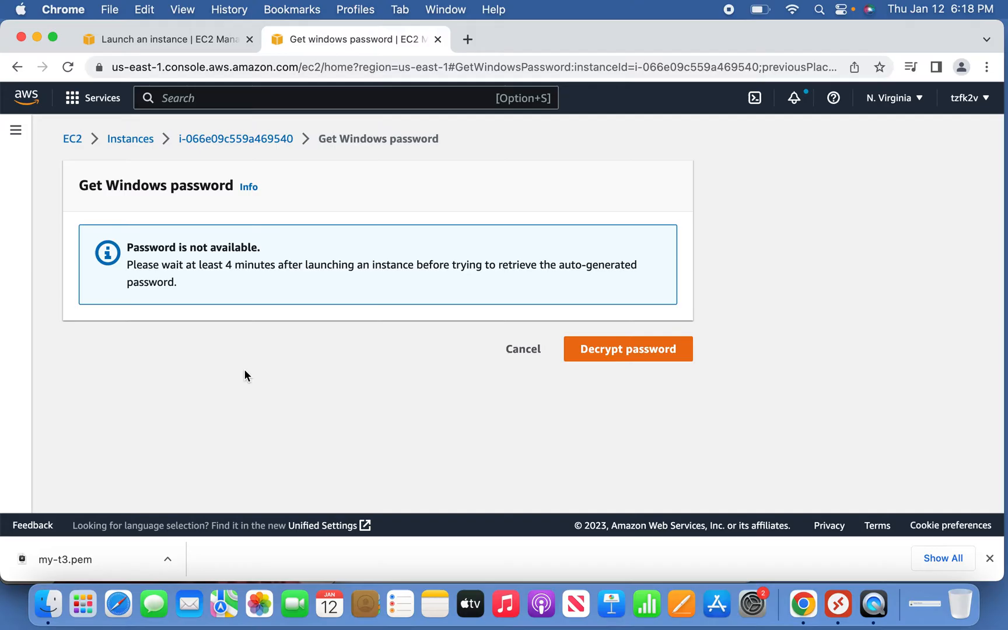
mouse_move(239, 297)
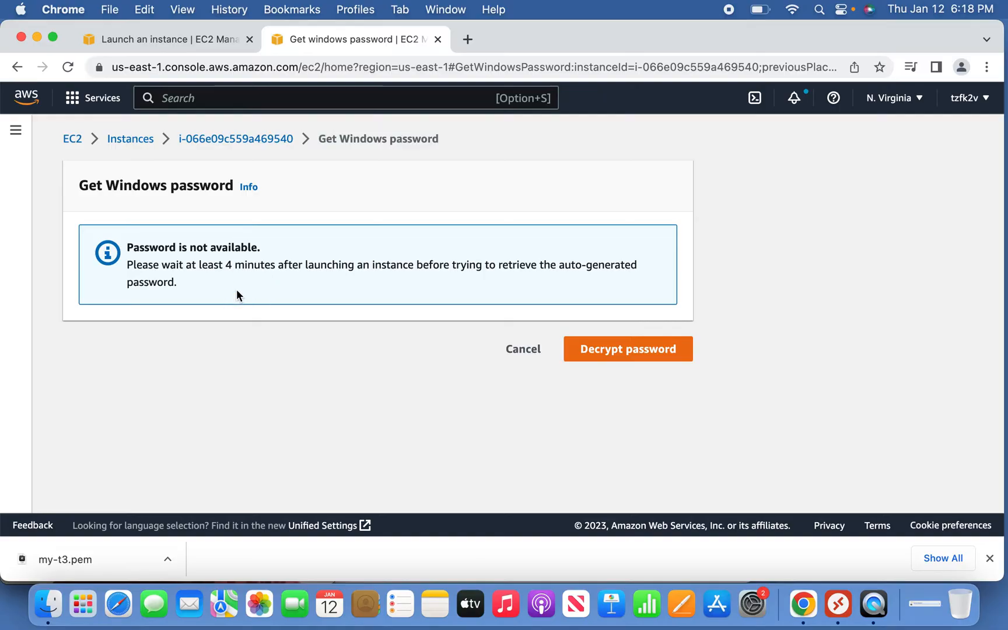
mouse_move(269, 298)
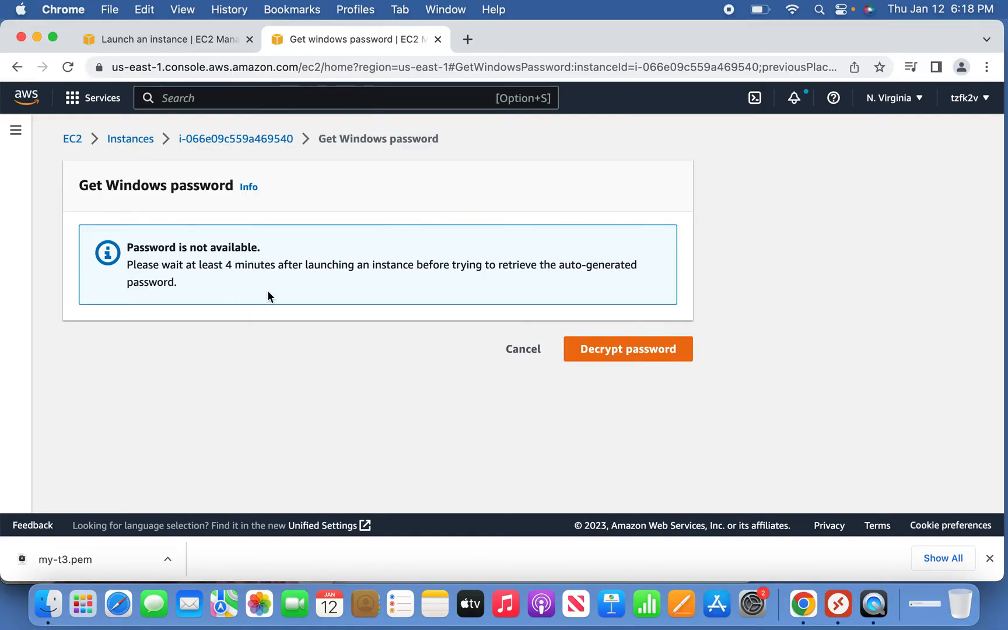
mouse_move(301, 334)
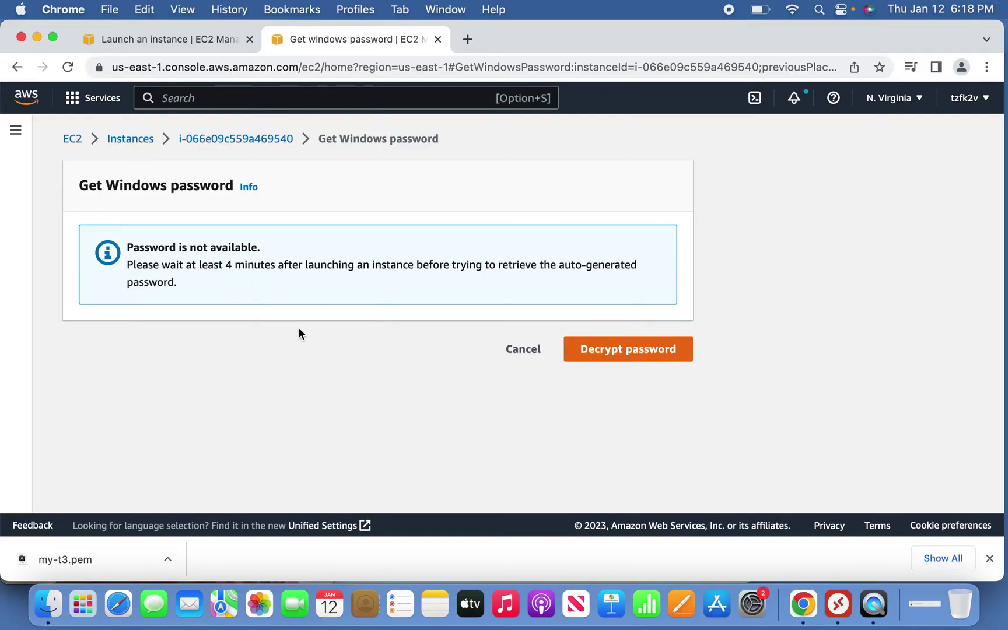
mouse_move(304, 343)
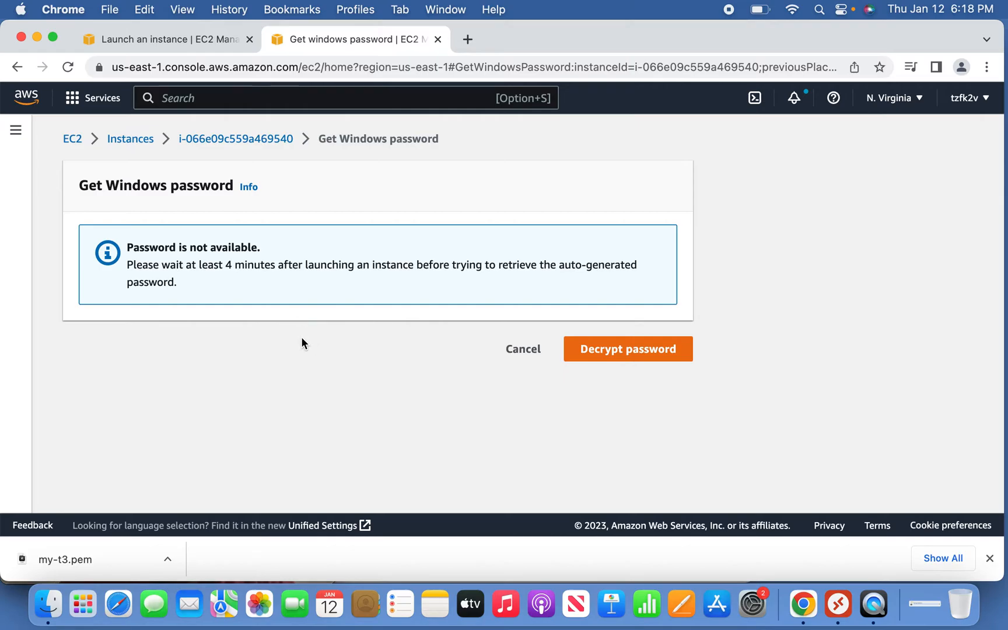
mouse_move(299, 344)
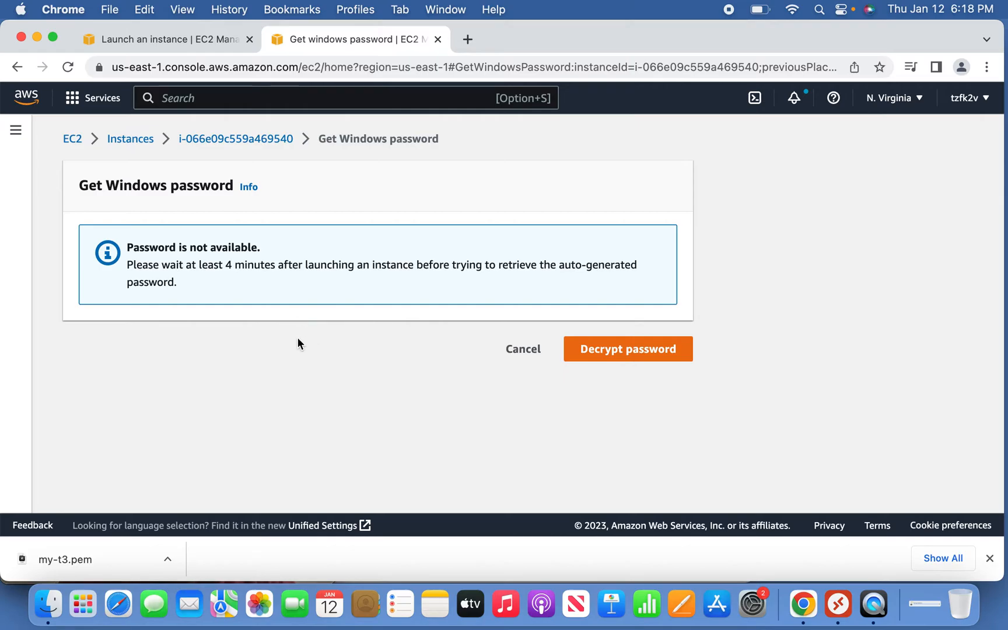
mouse_move(278, 331)
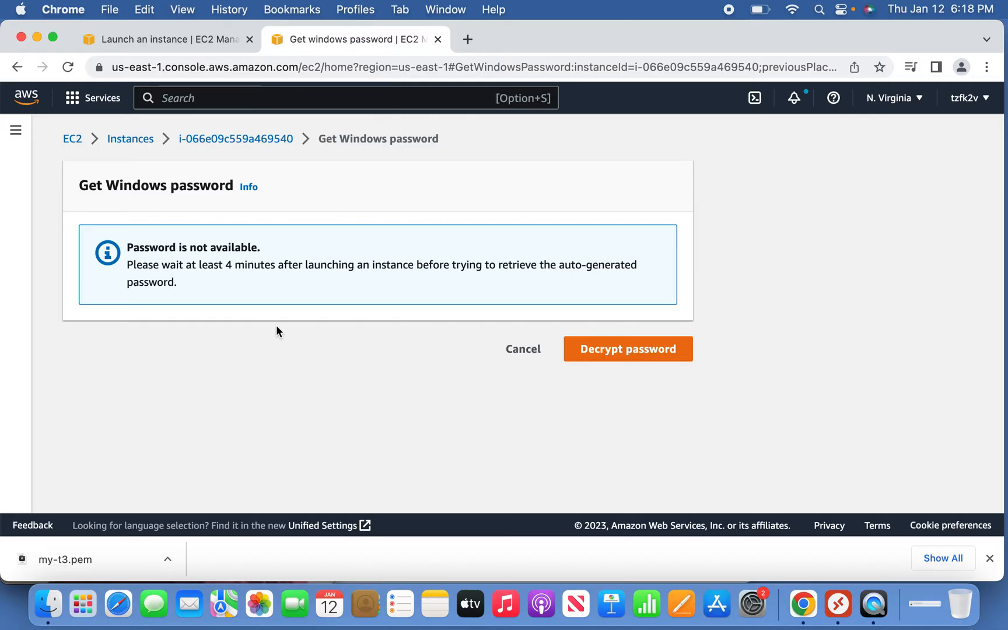
mouse_move(264, 227)
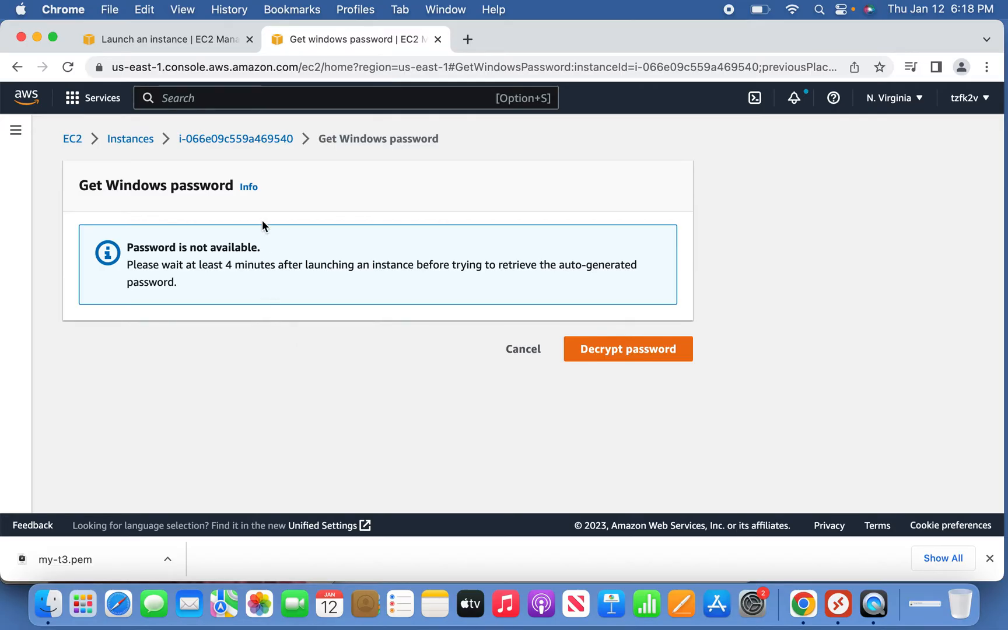
mouse_move(120, 137)
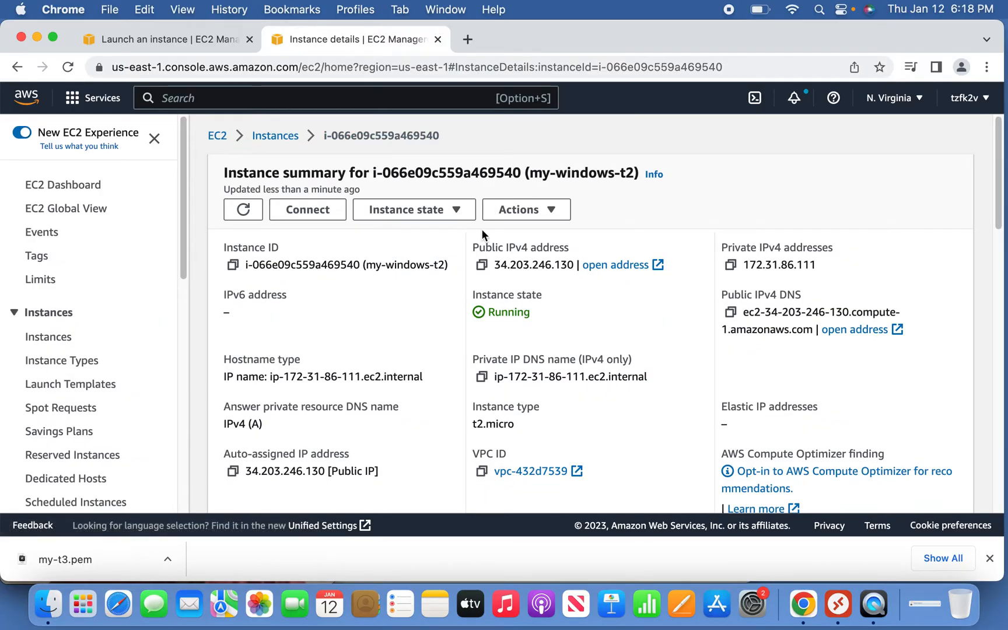
Return to the RDP client connection details for my-windows-t2 with its public DNS and user name.
click(308, 210)
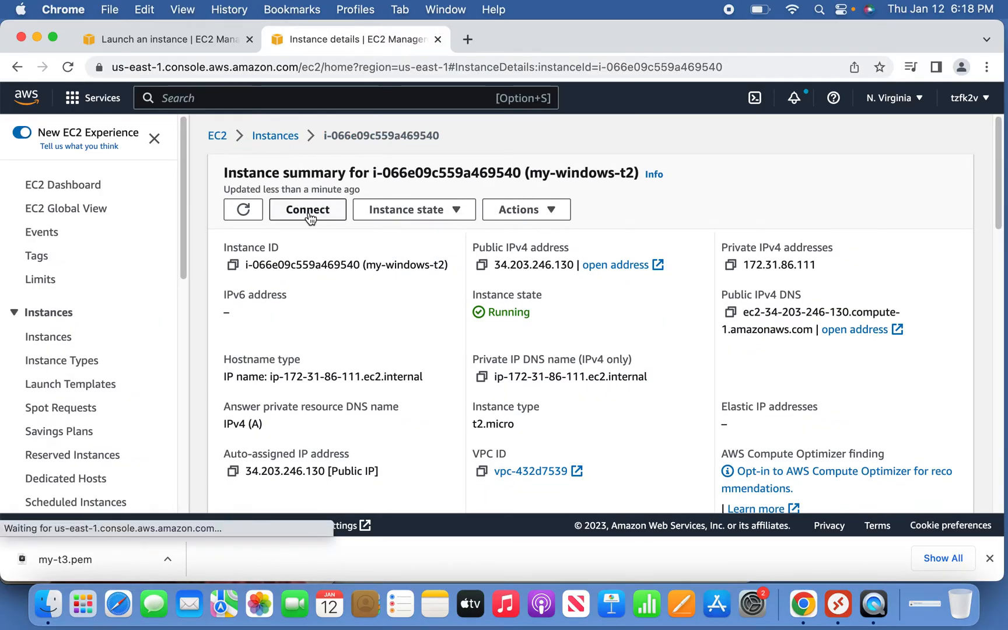
click(307, 210)
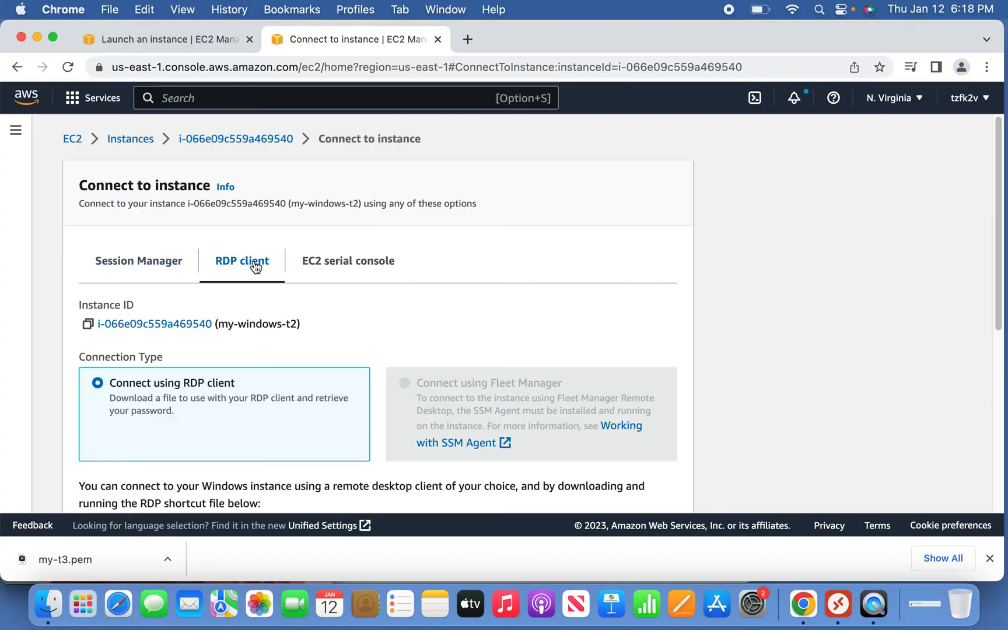
scroll(down, 3)
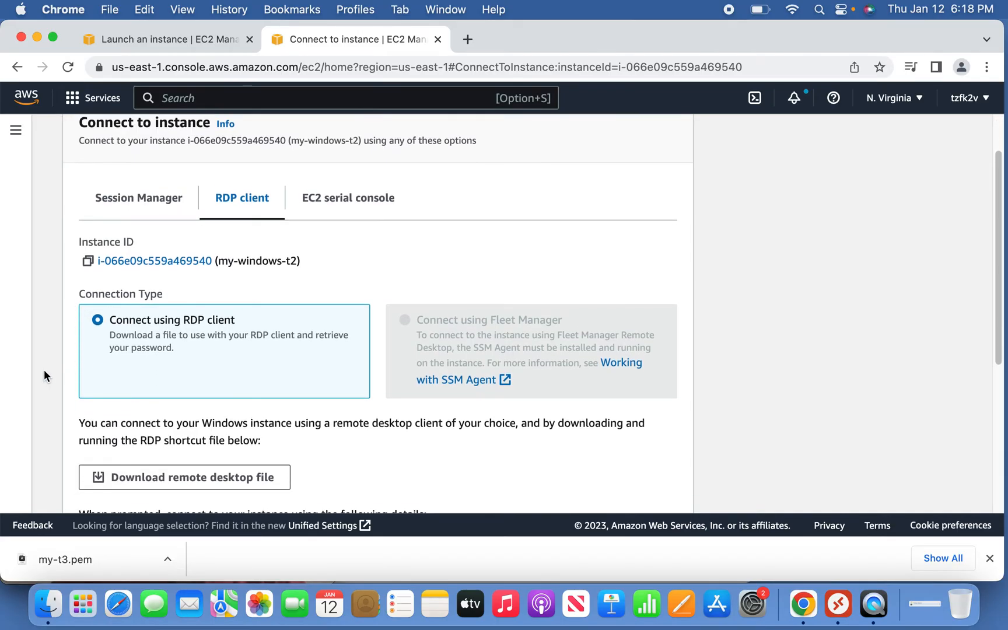
scroll(down, 3)
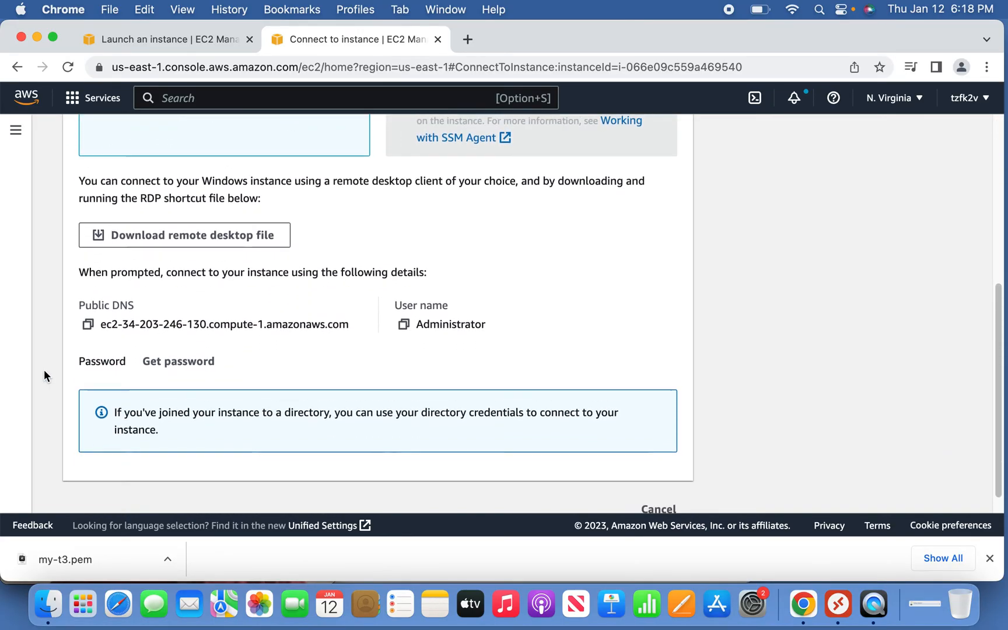
scroll(down, 3)
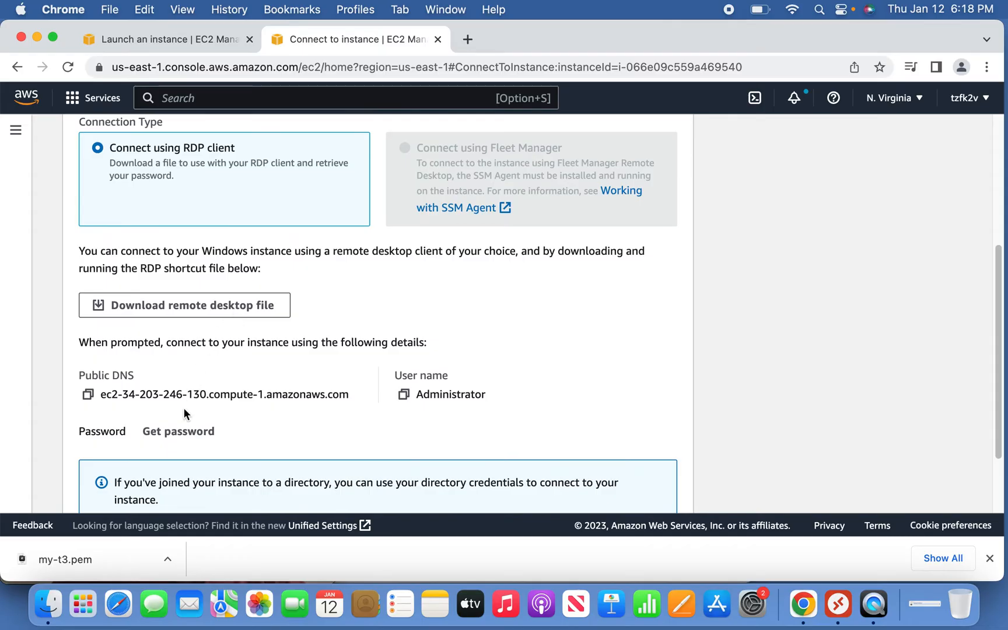
Decrypt the Administrator password by uploading the my-t3.pem private key.
click(179, 432)
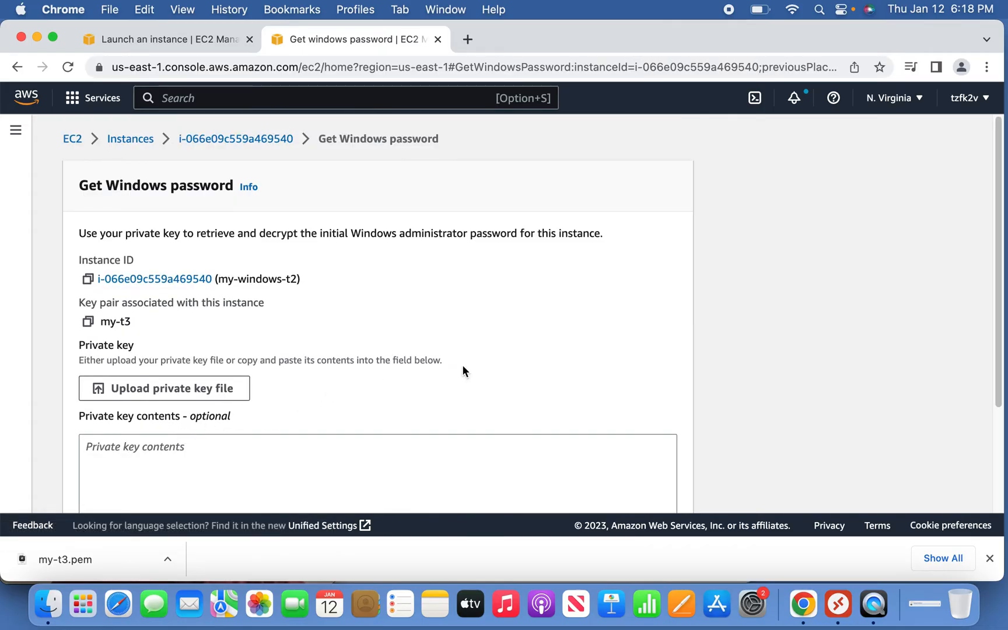
scroll(down, 3)
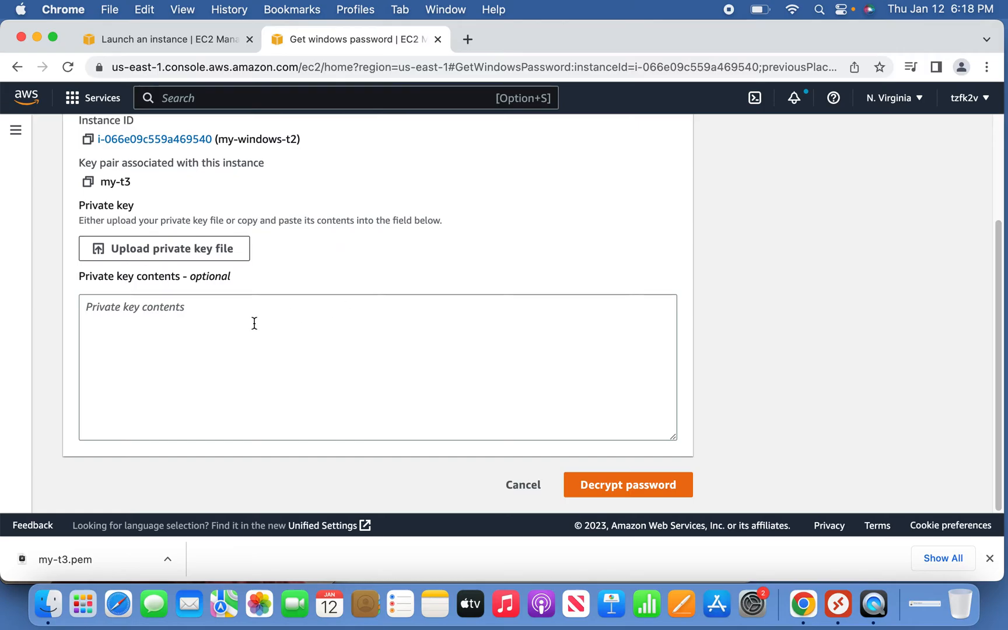
mouse_move(267, 326)
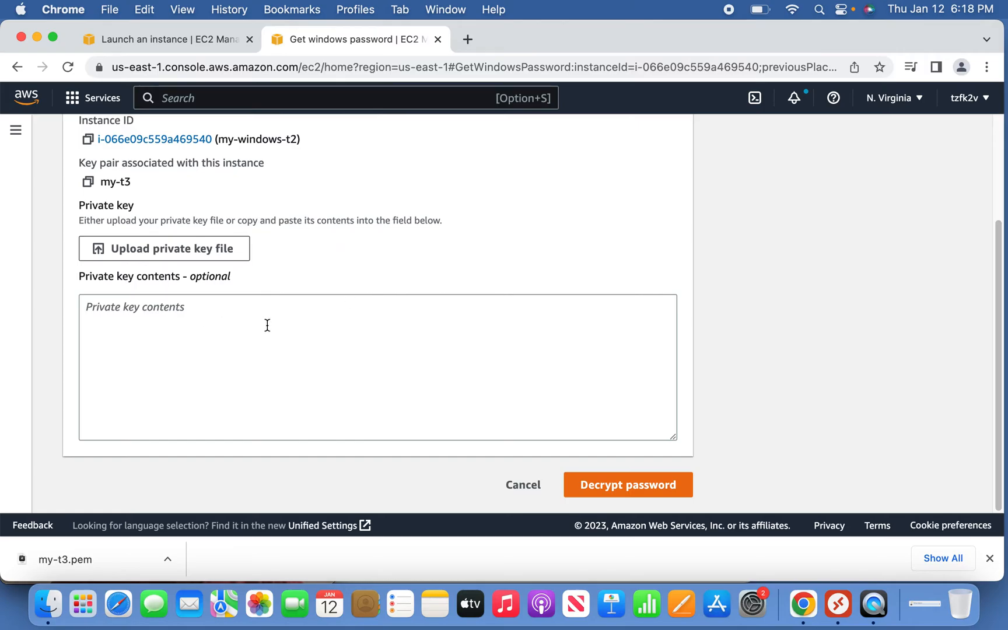
mouse_move(628, 495)
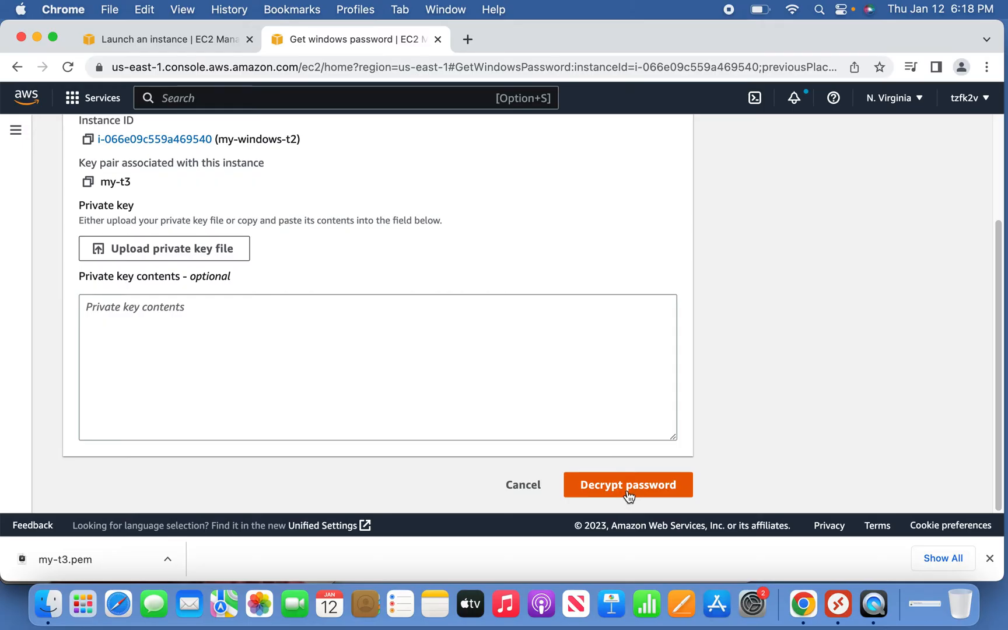
click(165, 249)
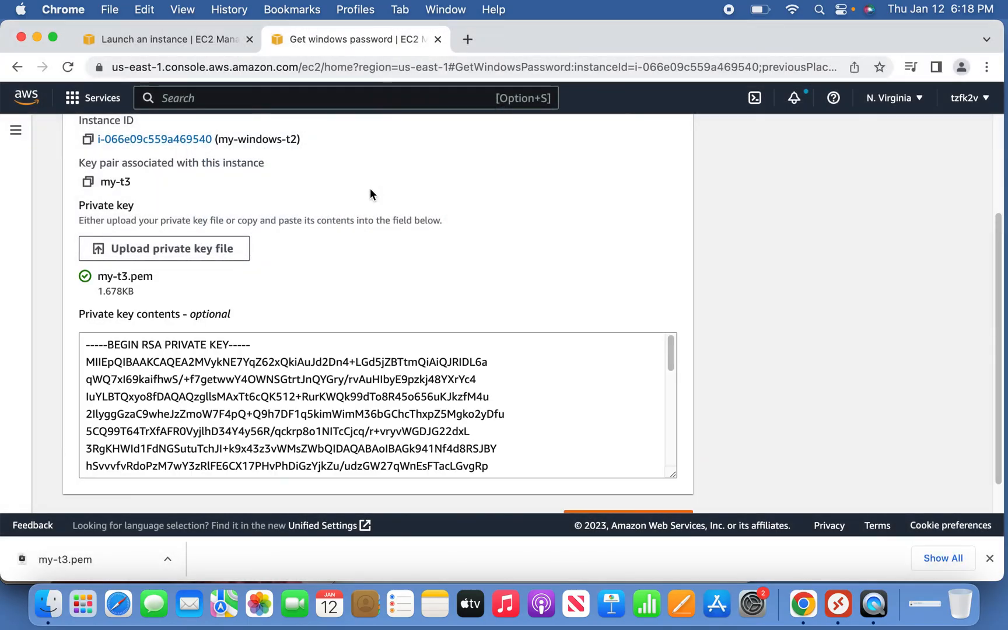
mouse_move(588, 297)
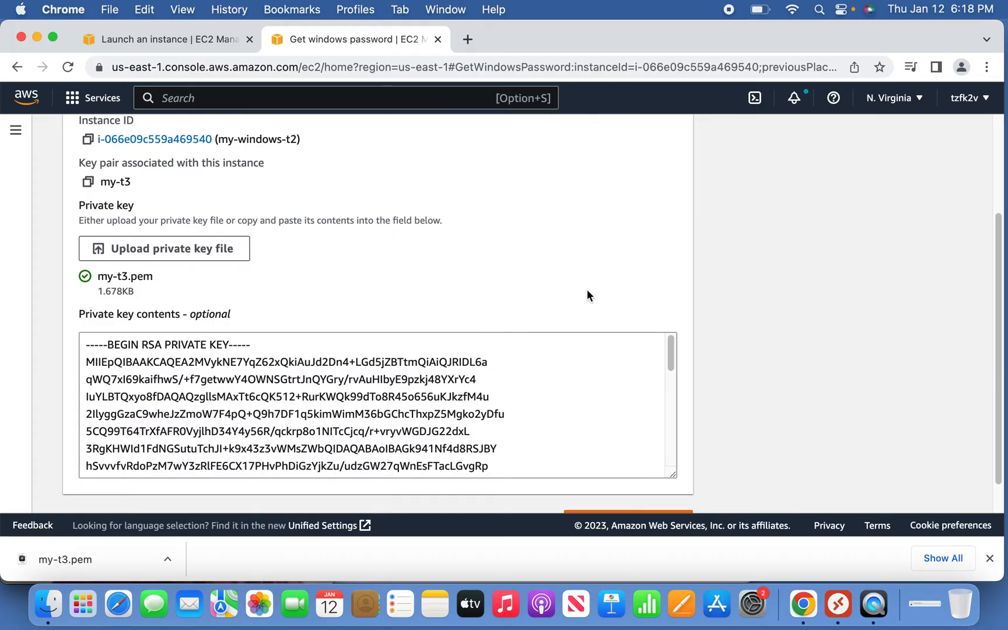
scroll(down, 3)
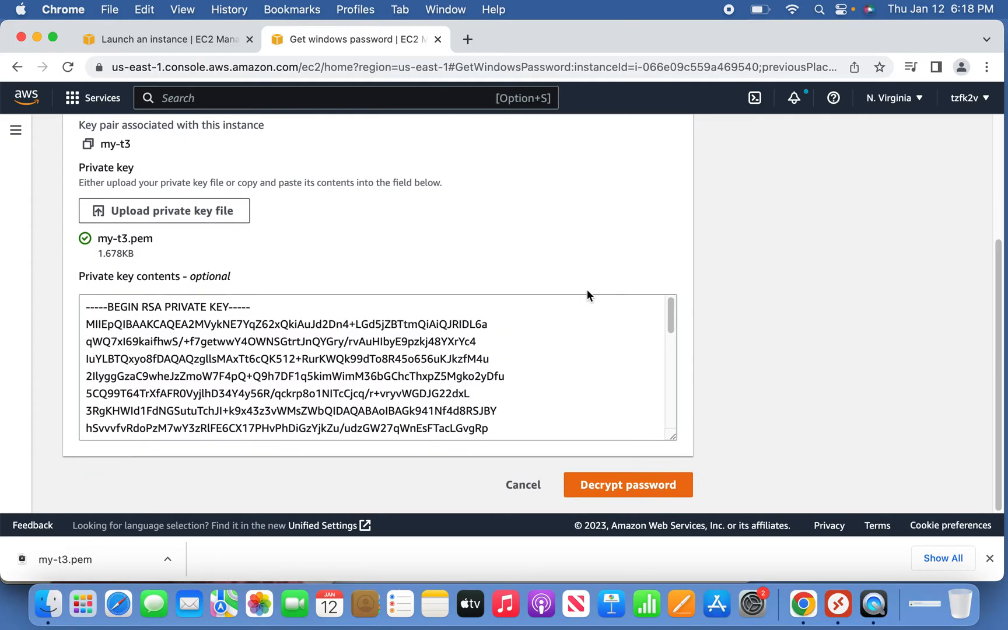
click(628, 485)
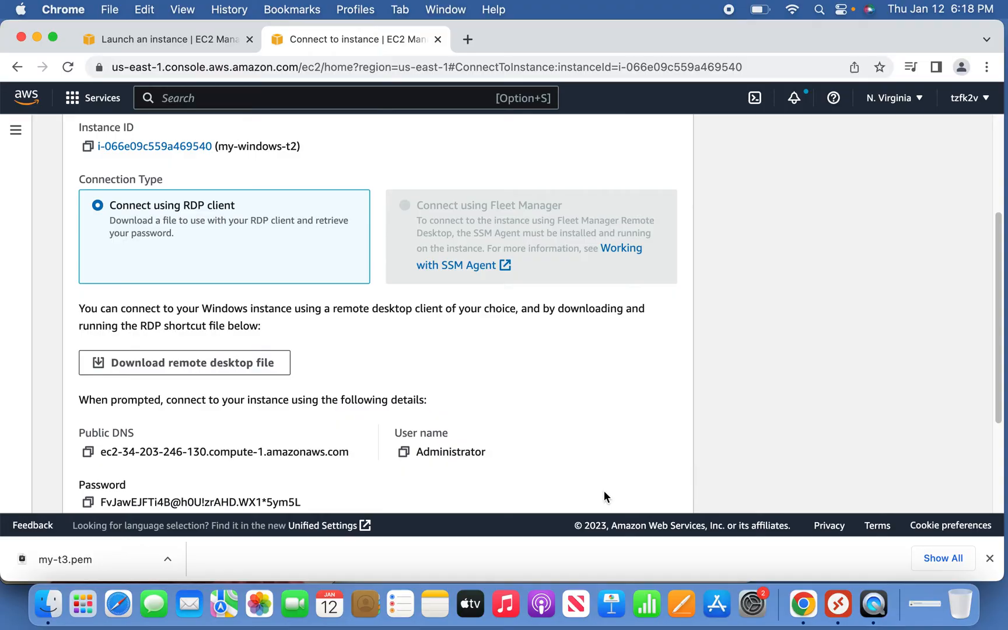
Copy the public DNS name of my-windows-t2 from the RDP connection page.
scroll(down, 3)
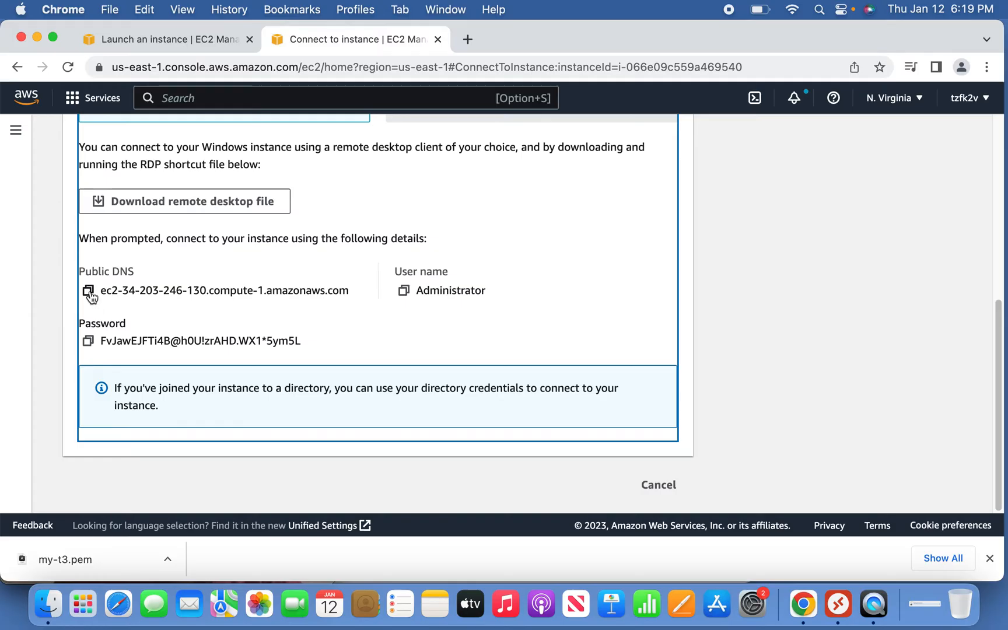
click(86, 292)
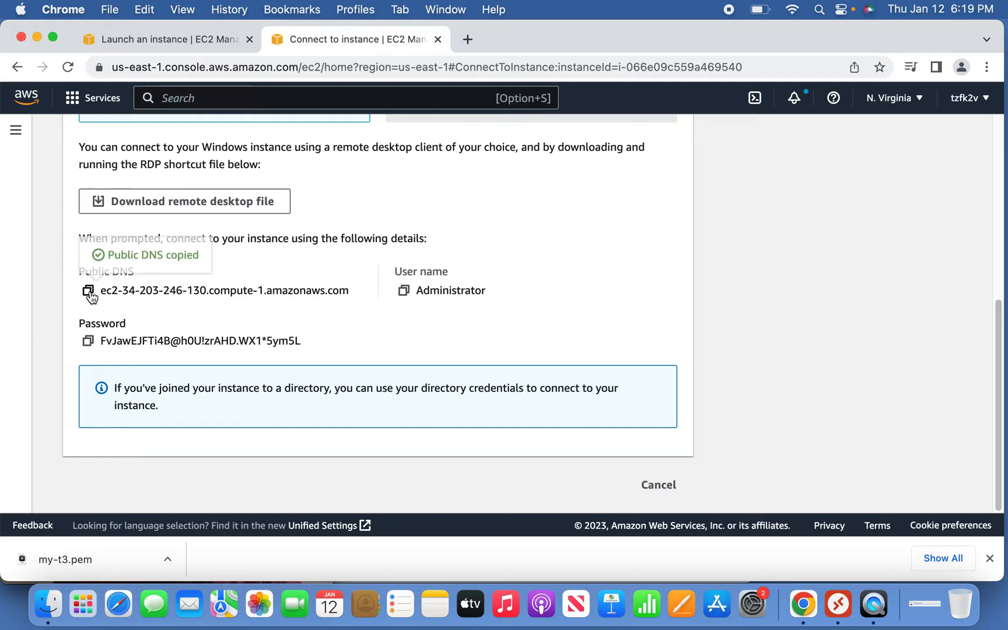
mouse_move(840, 604)
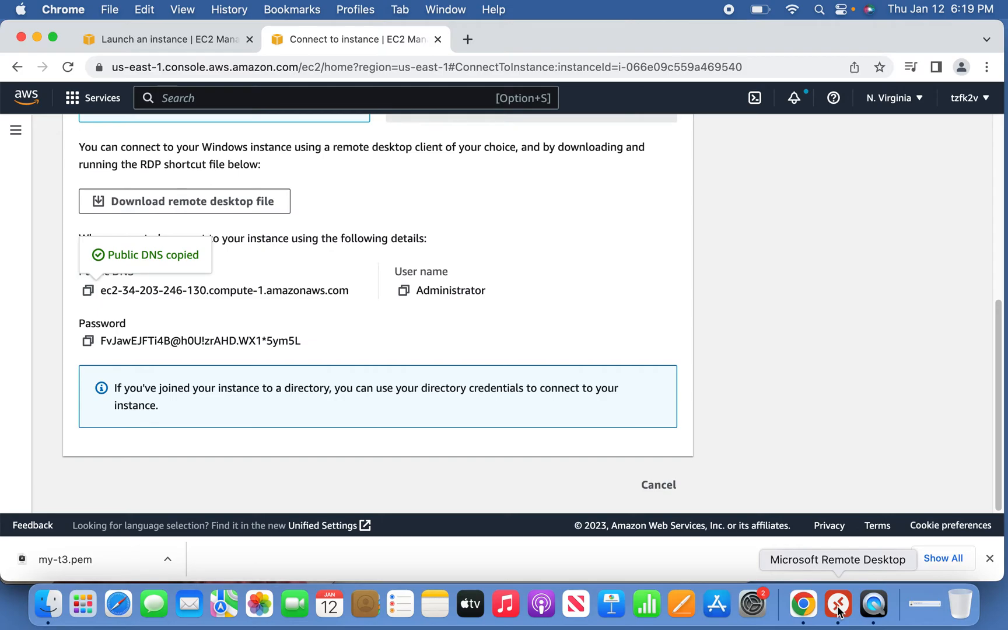
Add a new PC in Microsoft Remote Desktop named ec2-34-203-246-130.compute-1.amazonaws.com.
click(841, 605)
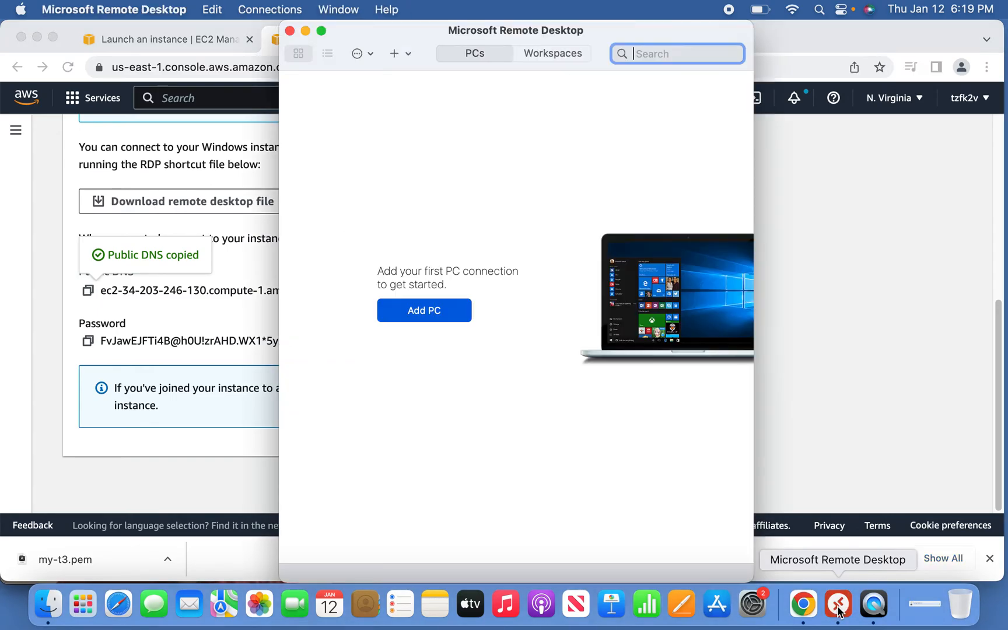
mouse_move(444, 317)
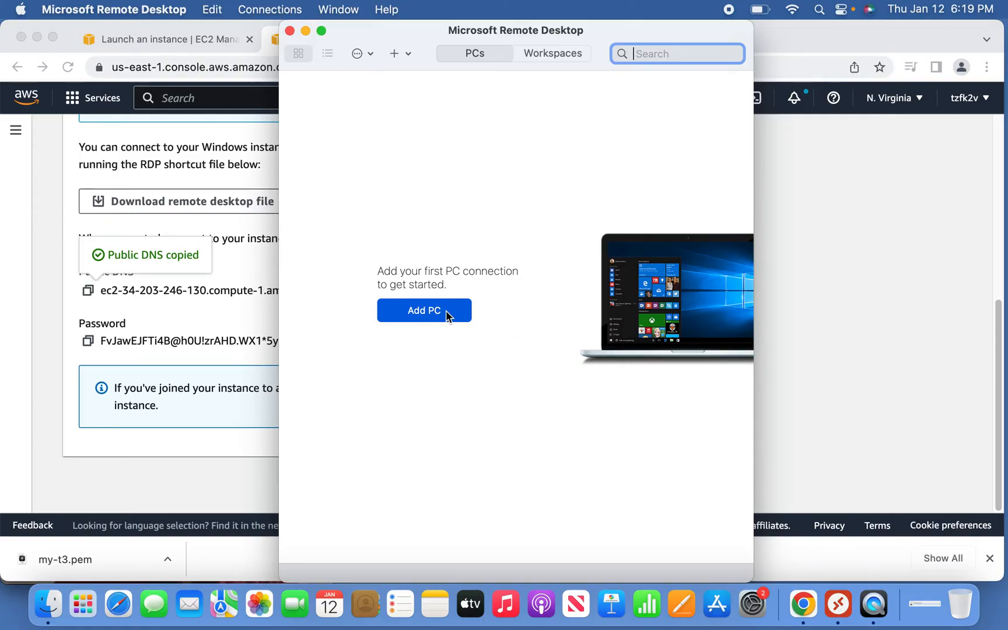
click(424, 310)
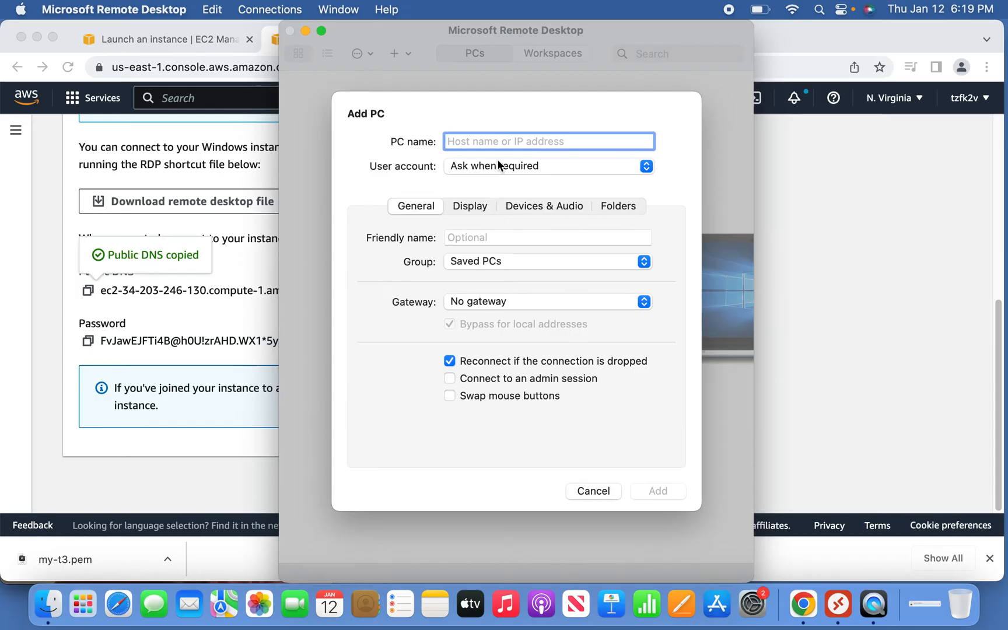
text(ec2-34-203-246-130.compute-1.amazonaws.com)
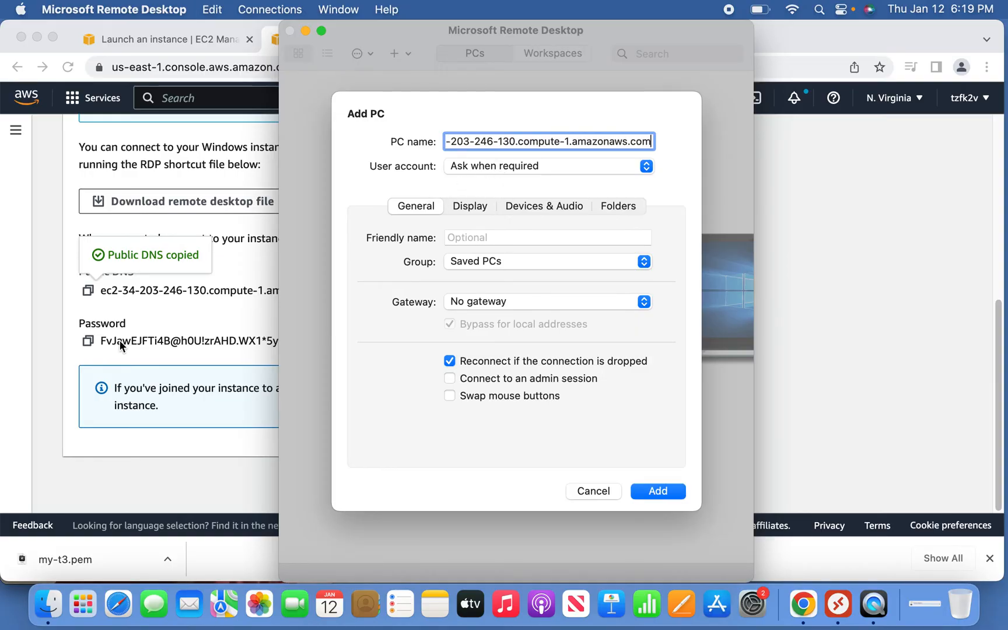
click(86, 341)
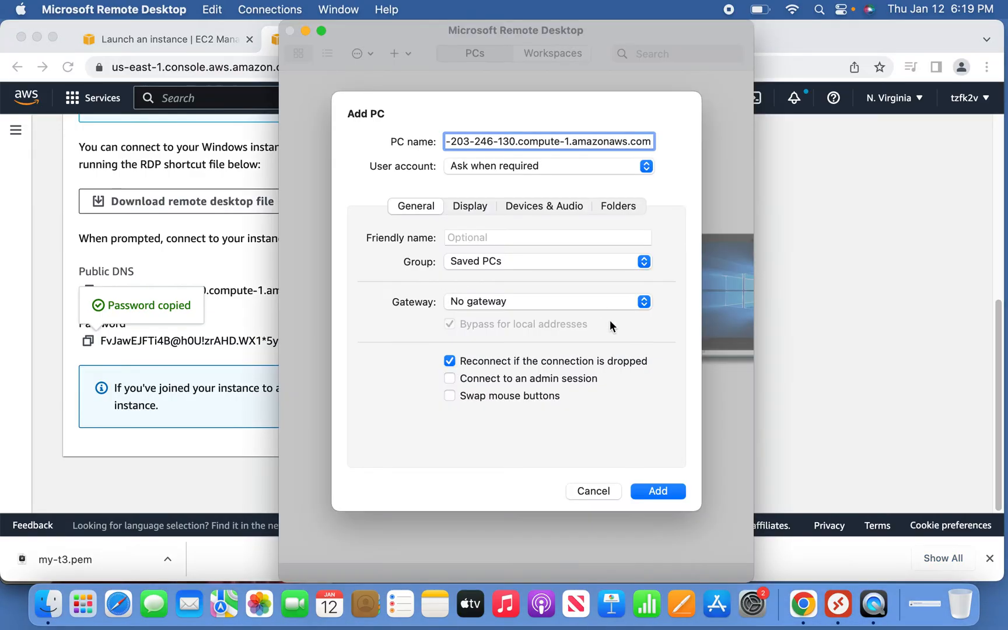
click(658, 492)
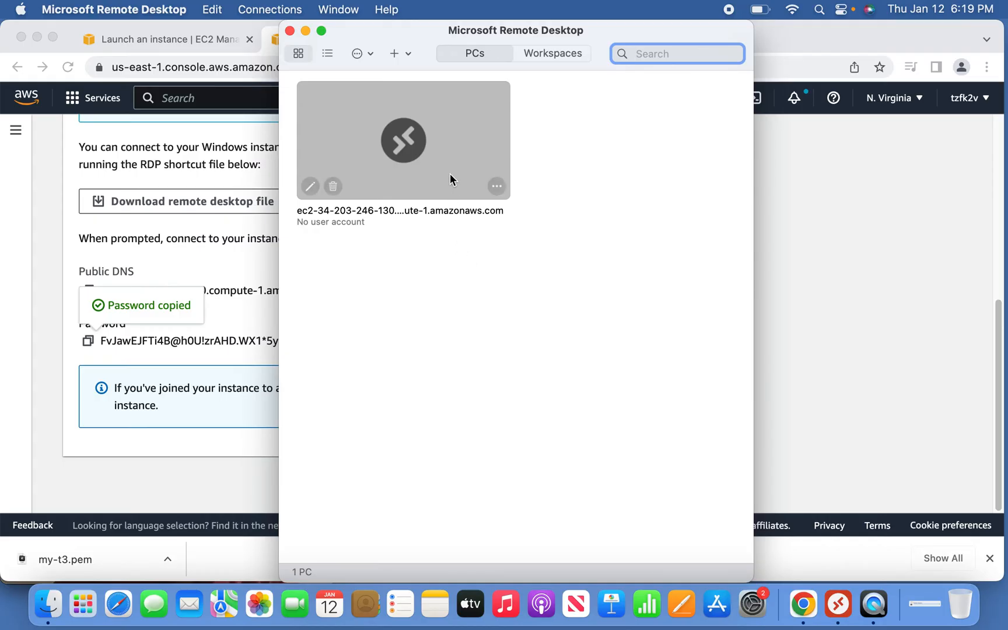
Connect to the saved PC as Administrator with the password and accept the certificate warning.
click(497, 186)
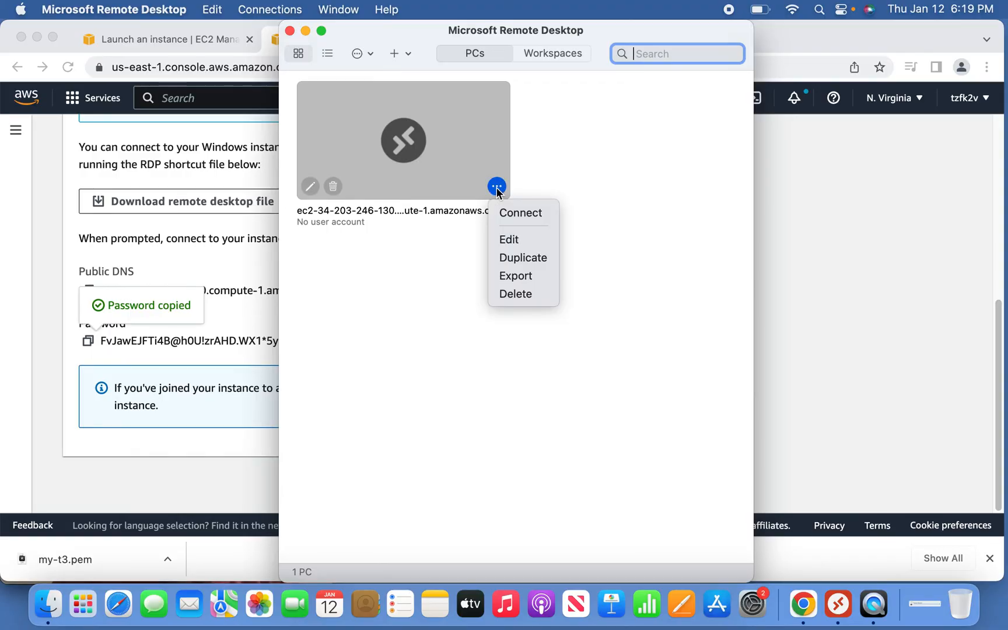
mouse_move(512, 216)
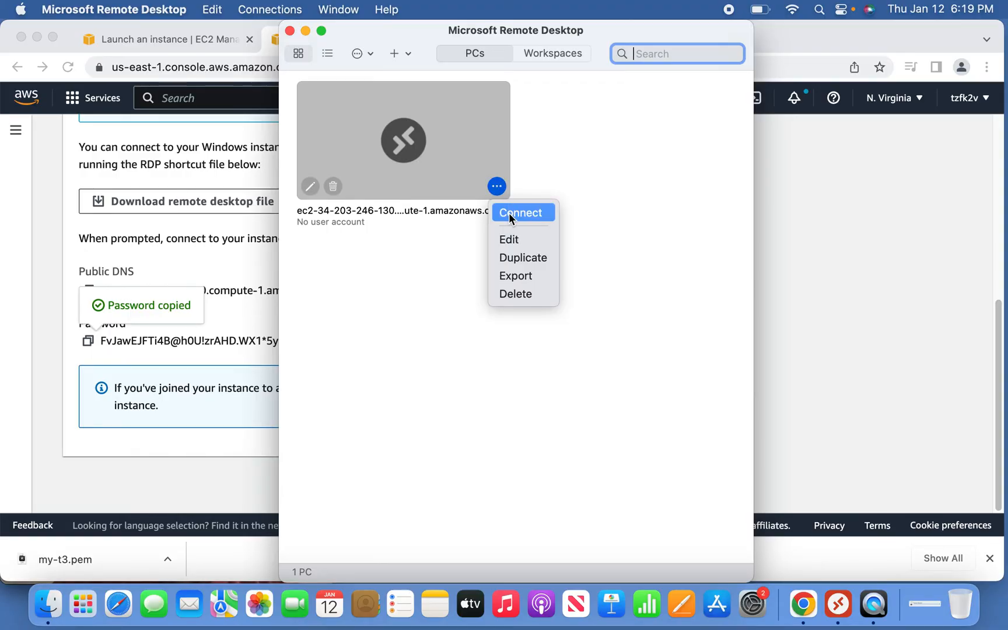
click(523, 212)
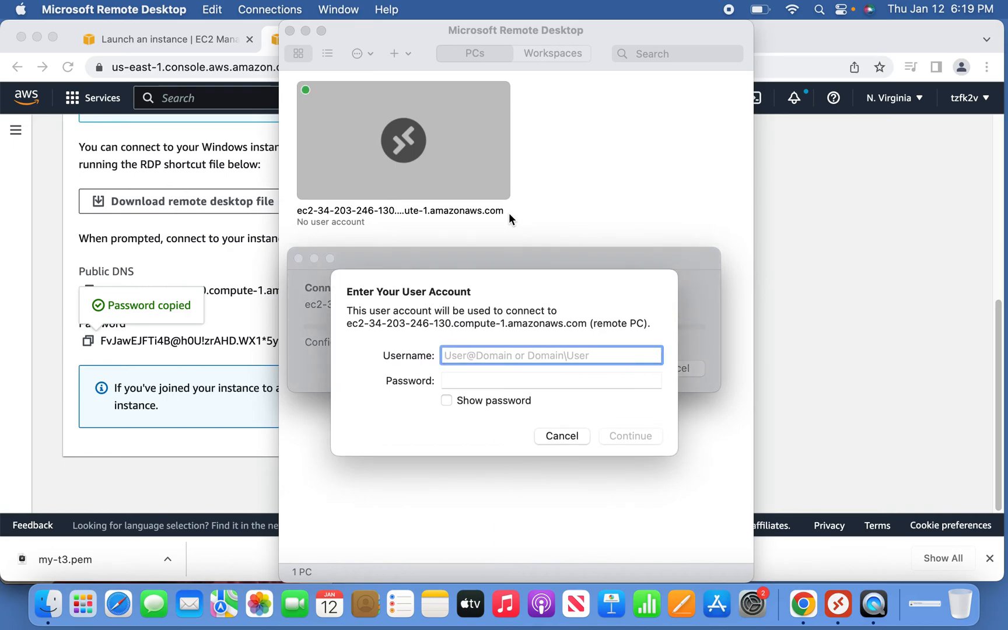
text(Ad)
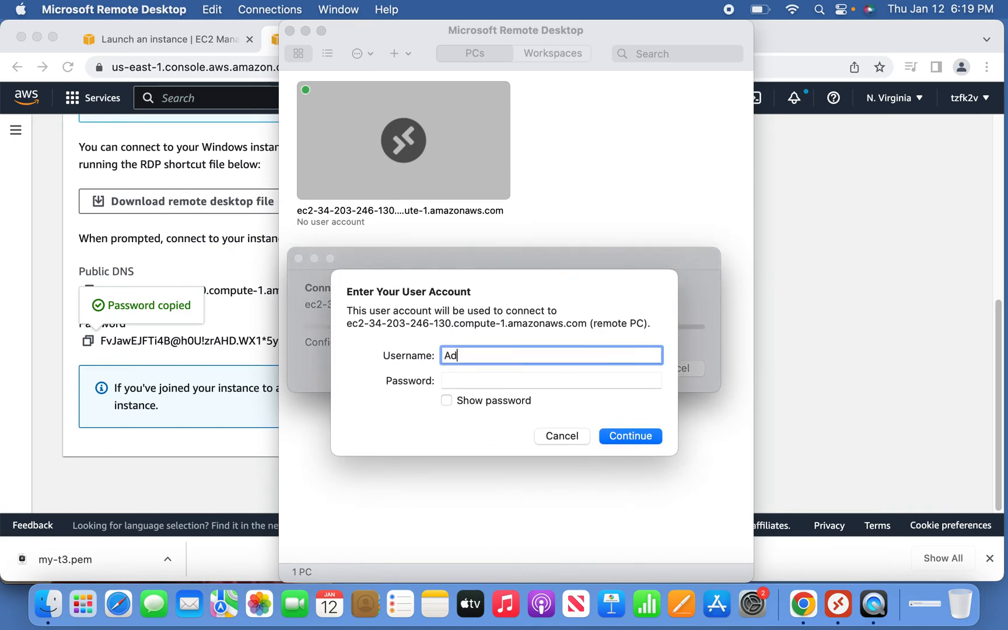
text(ministrator)
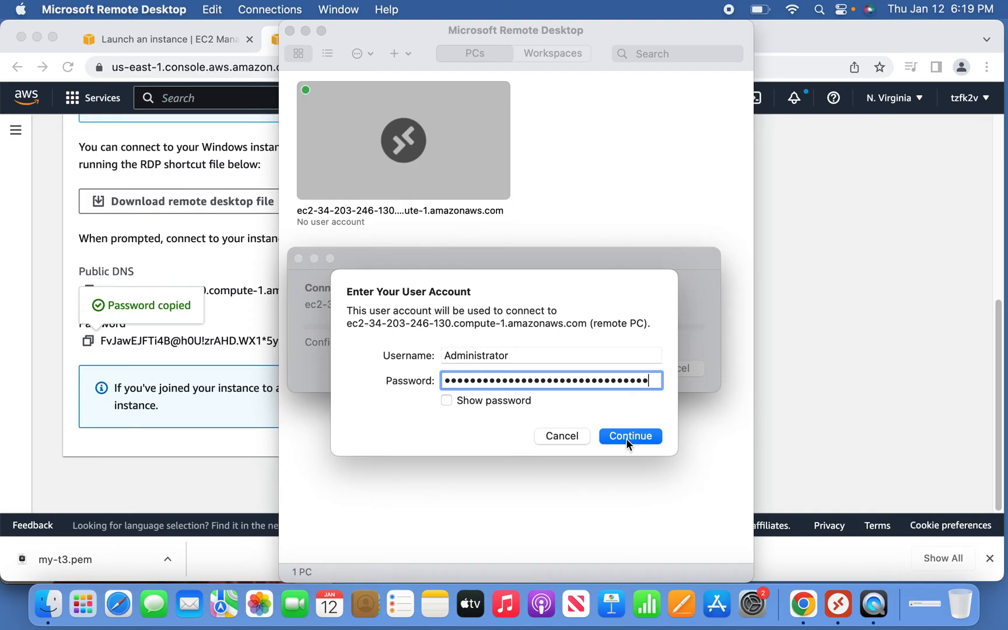
click(630, 437)
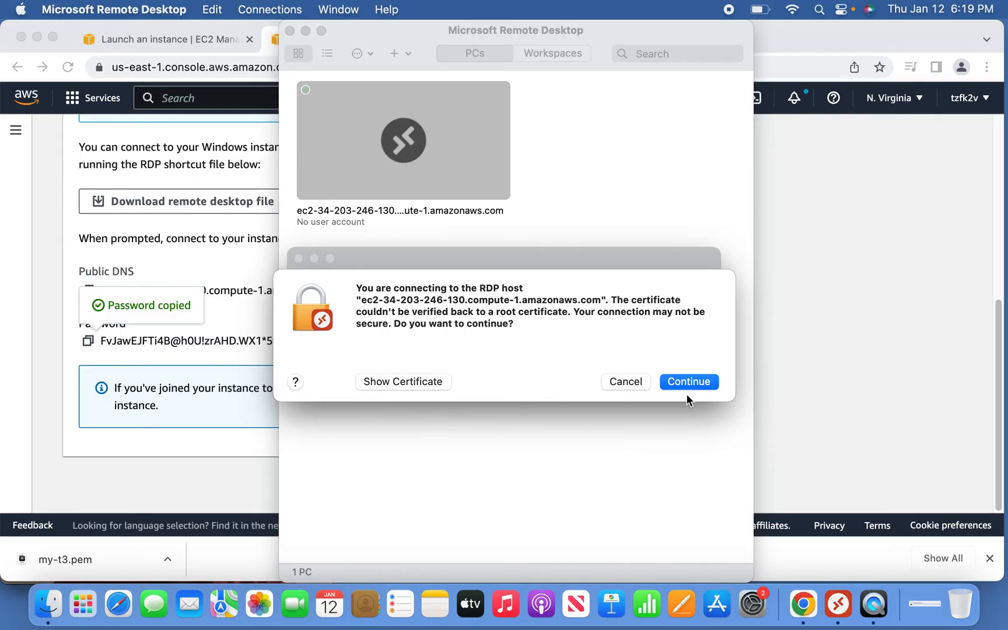
click(689, 381)
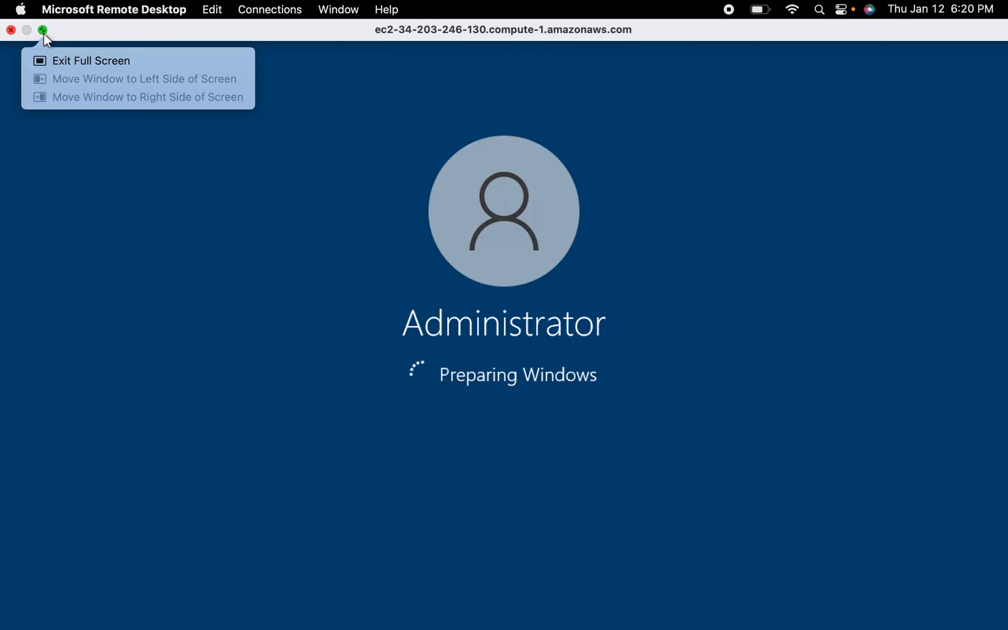
Exit full screen, let the Windows desktop load, then close the session window.
click(92, 60)
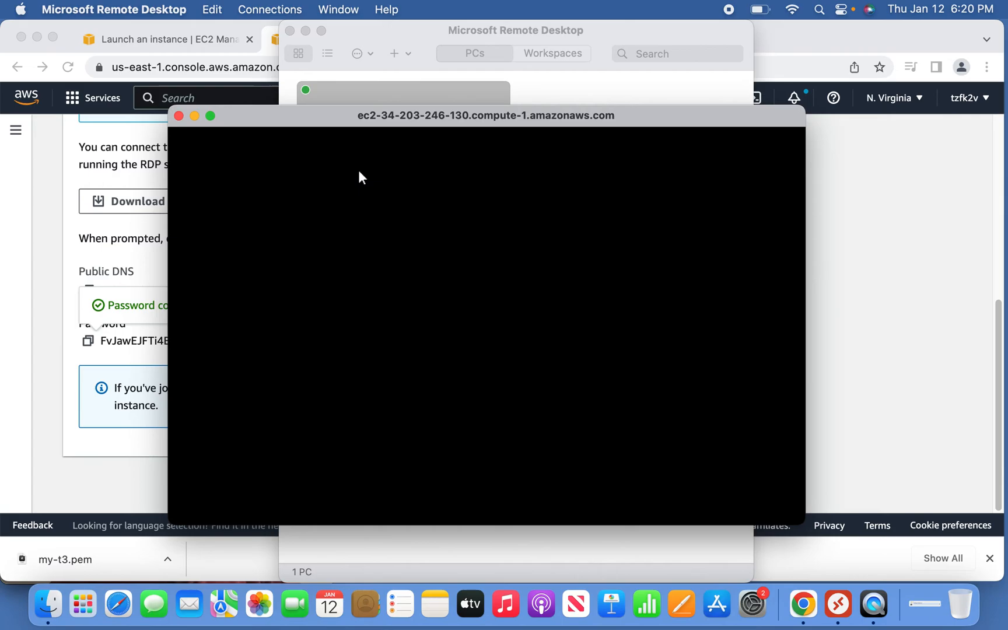
mouse_move(519, 235)
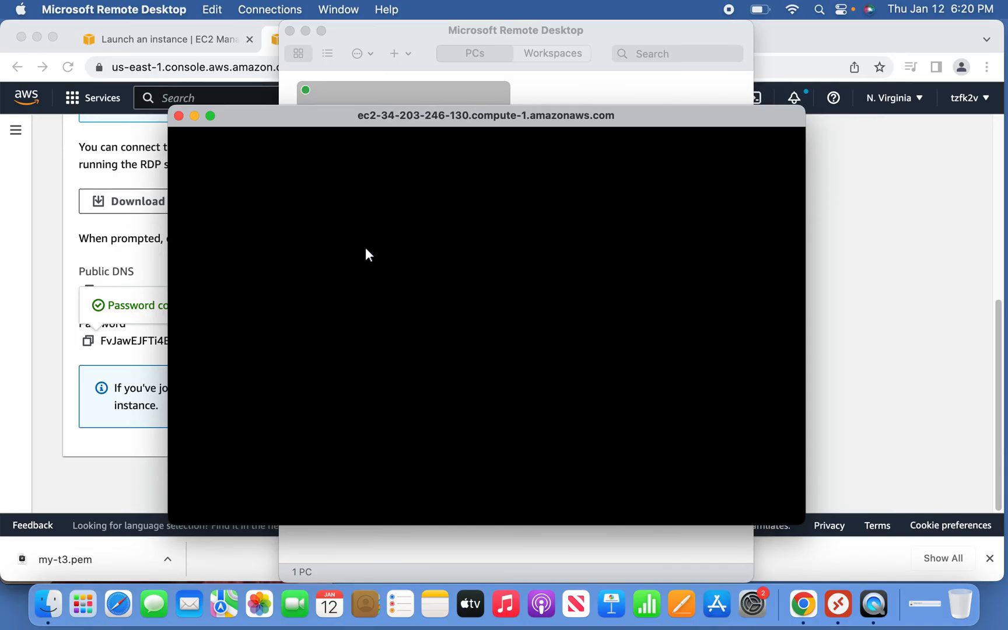
mouse_move(408, 258)
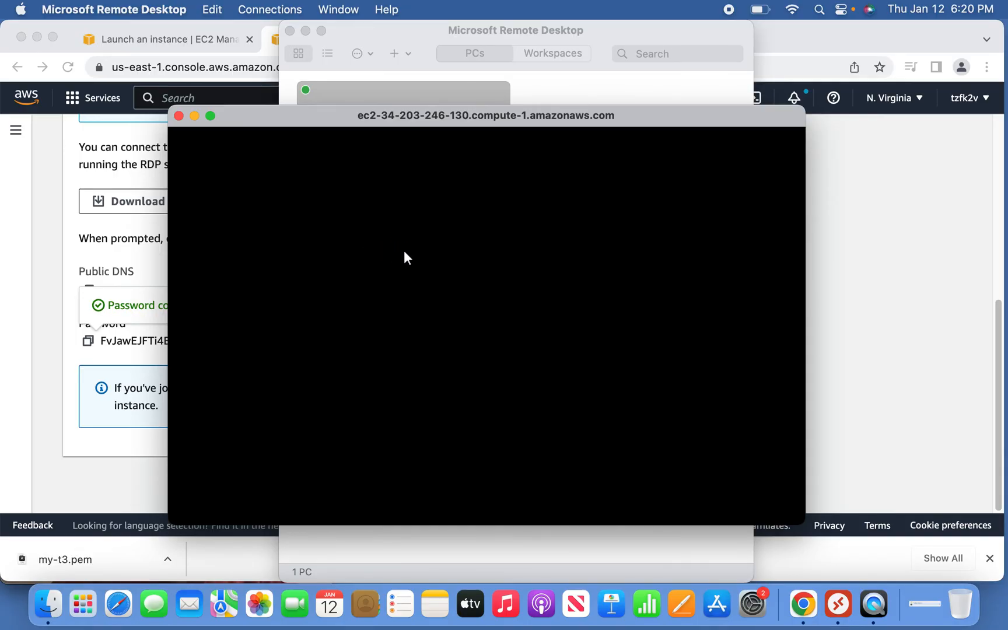
mouse_move(434, 265)
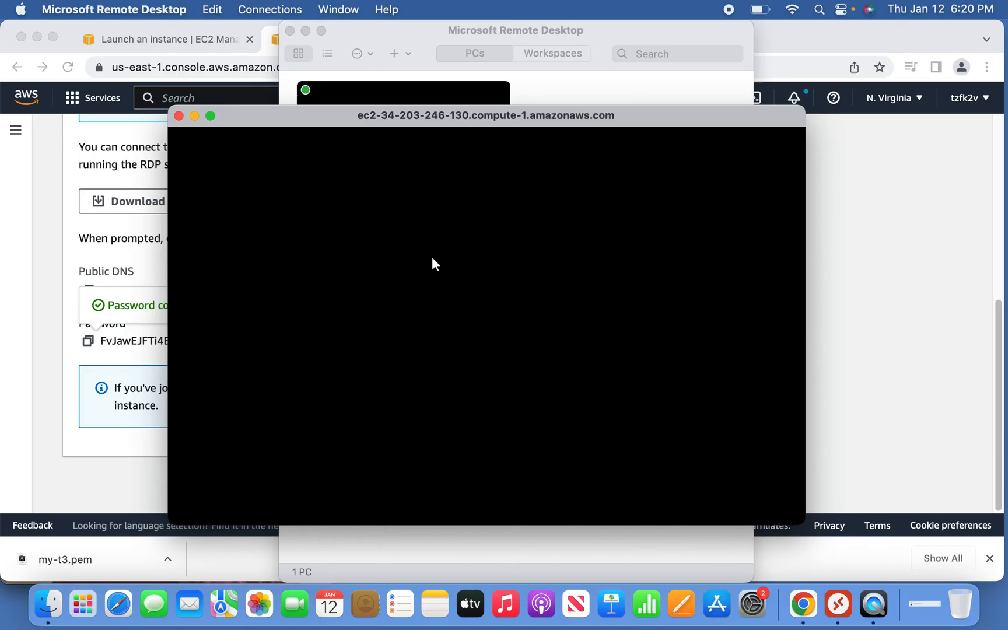
mouse_move(470, 246)
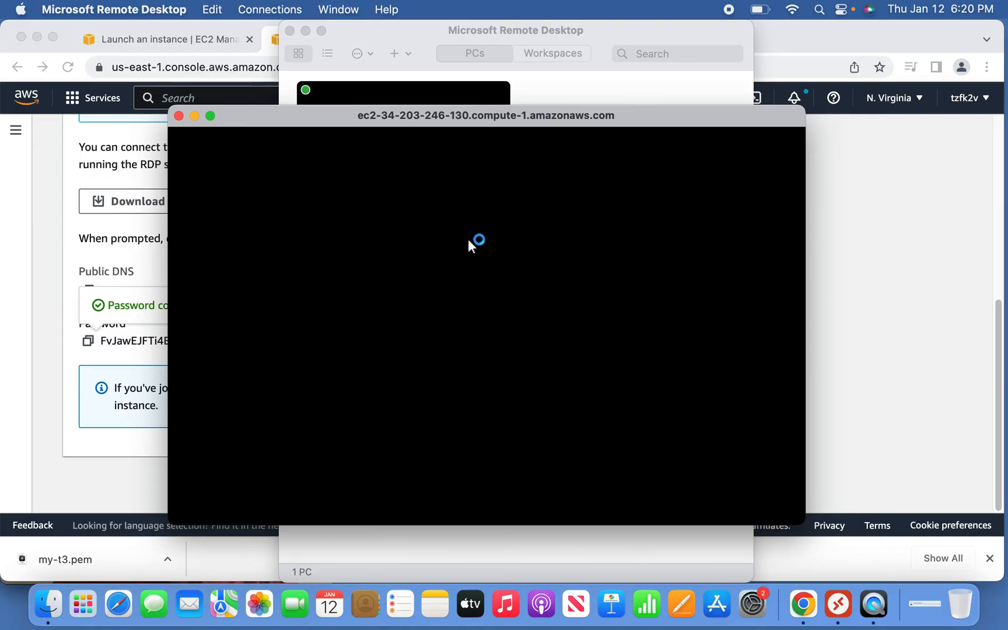
mouse_move(513, 314)
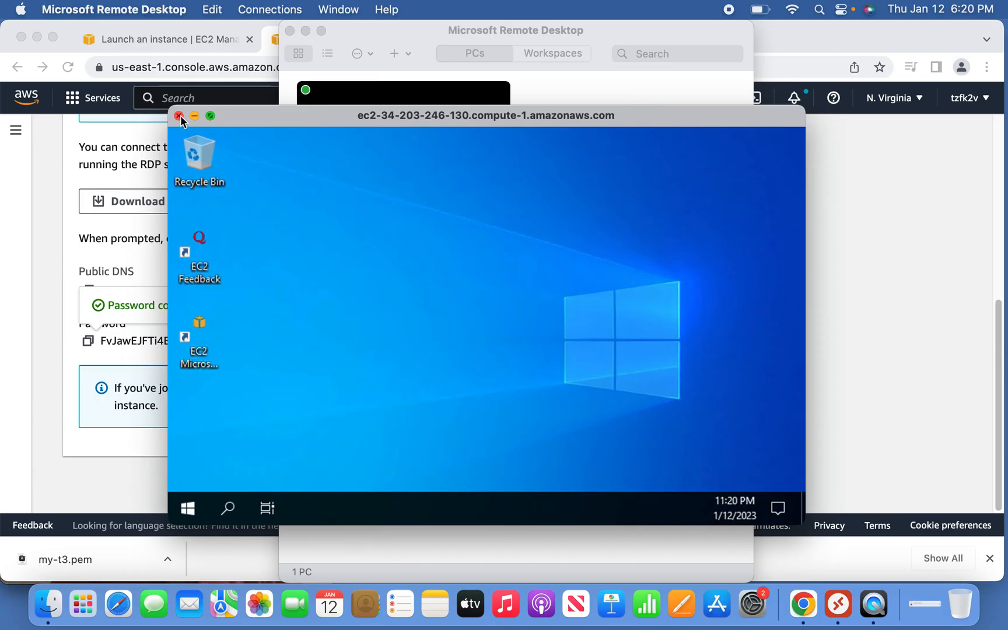
click(178, 116)
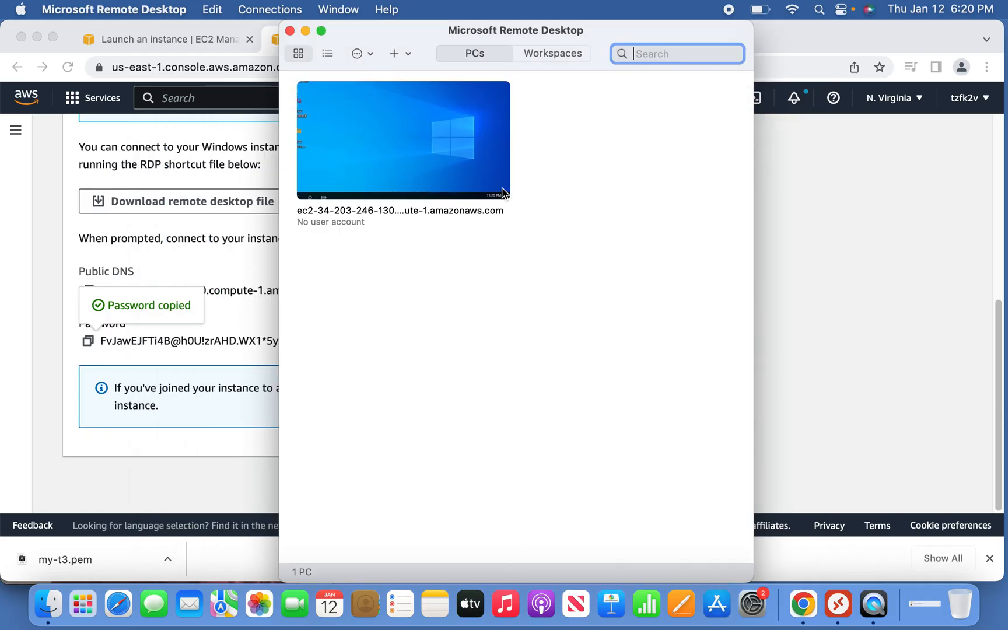
Delete the saved EC2 PC from the PC list and confirm.
click(497, 185)
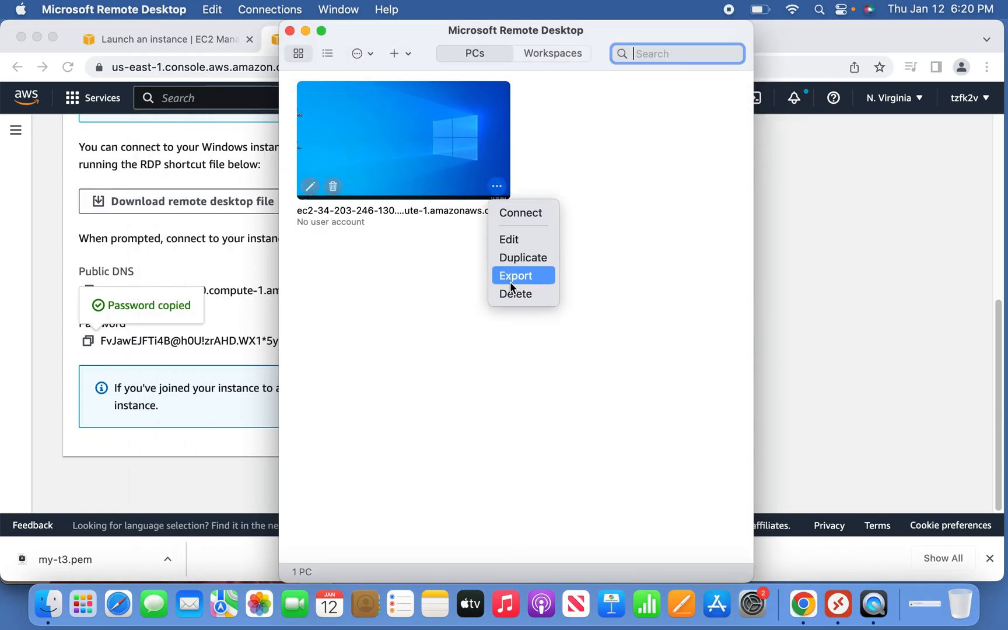
click(516, 294)
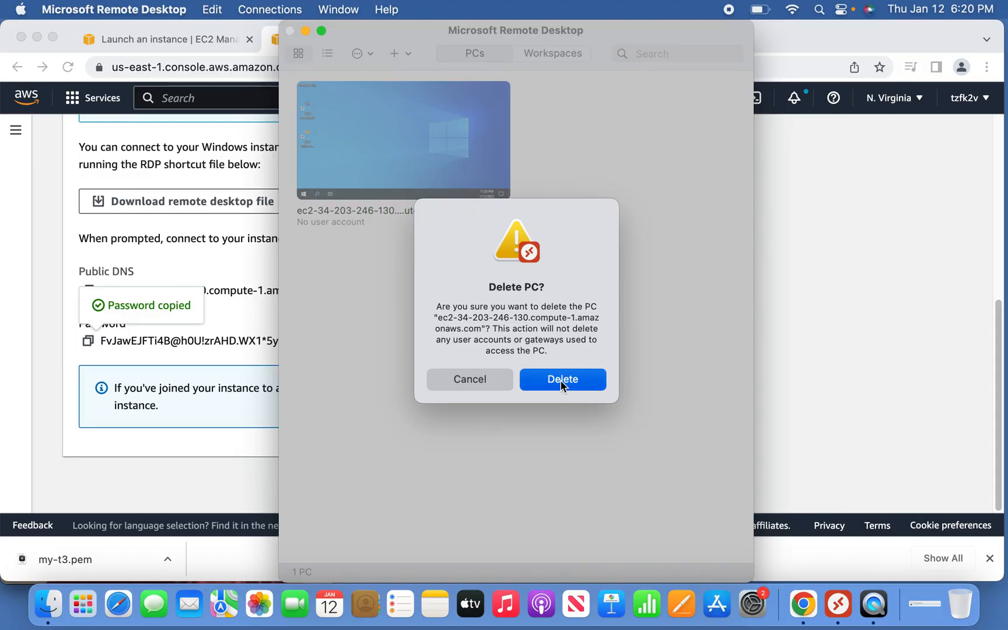
click(564, 380)
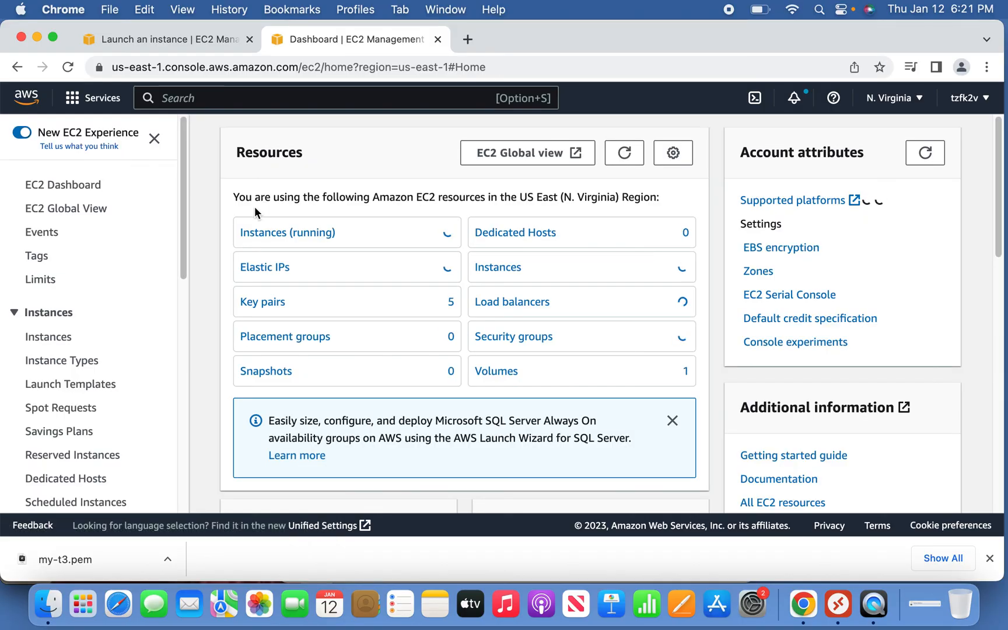
Terminate the running my-windows-t2 instance from Instance state and confirm.
click(287, 232)
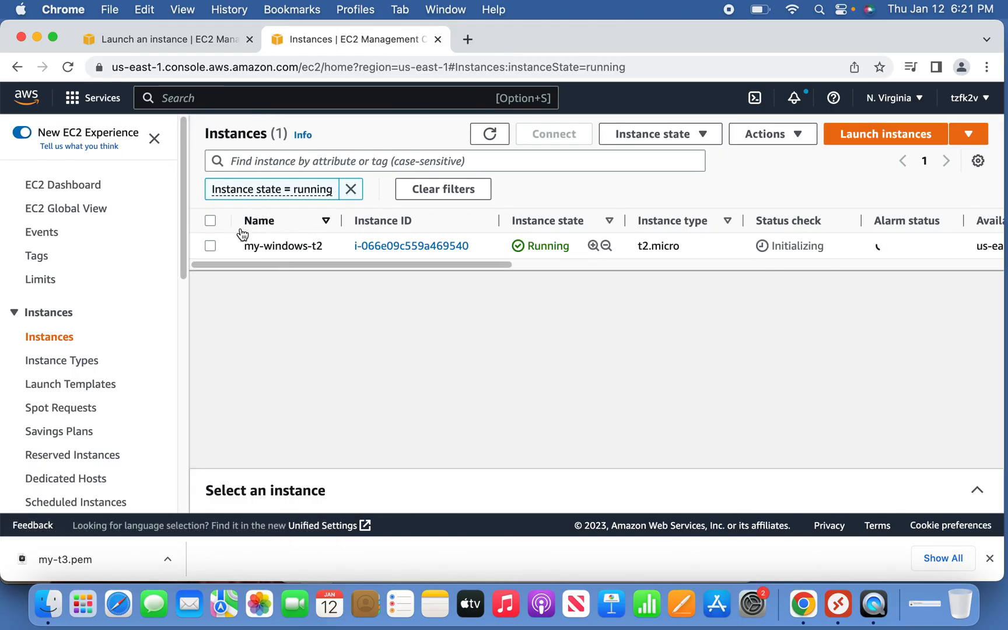
click(210, 245)
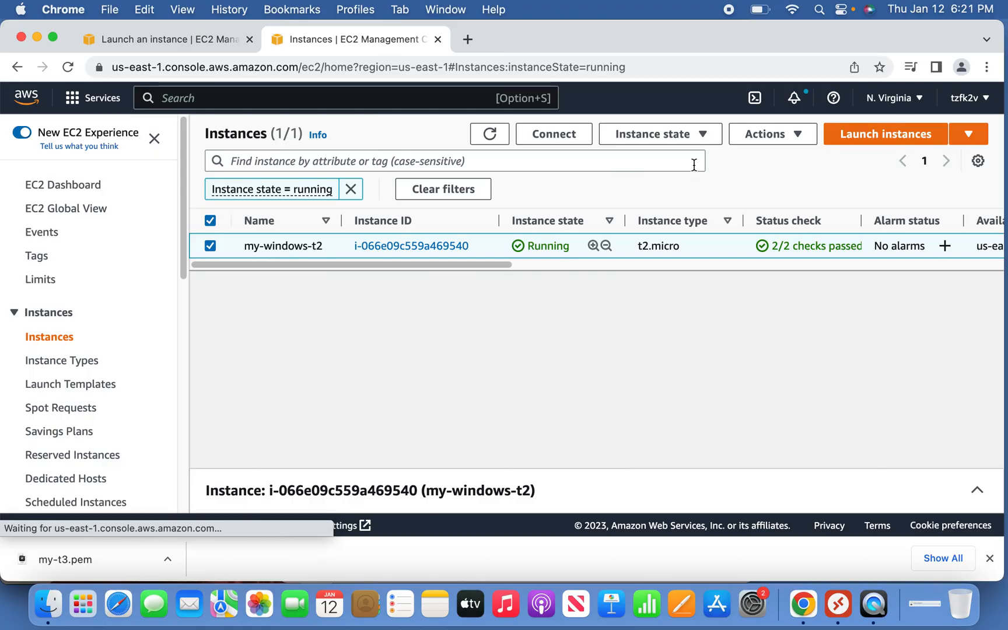
click(661, 134)
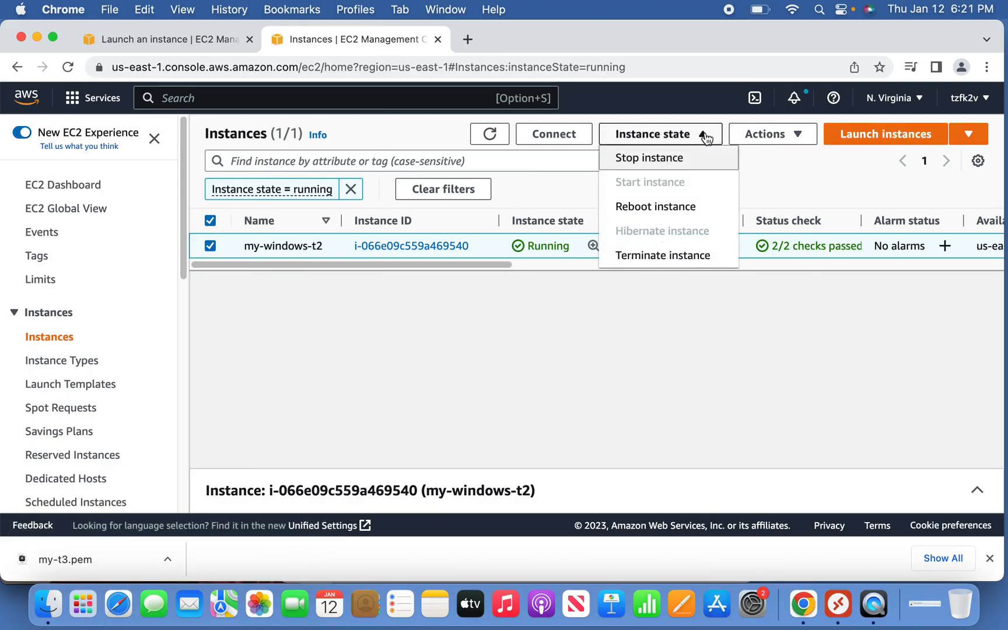
click(663, 256)
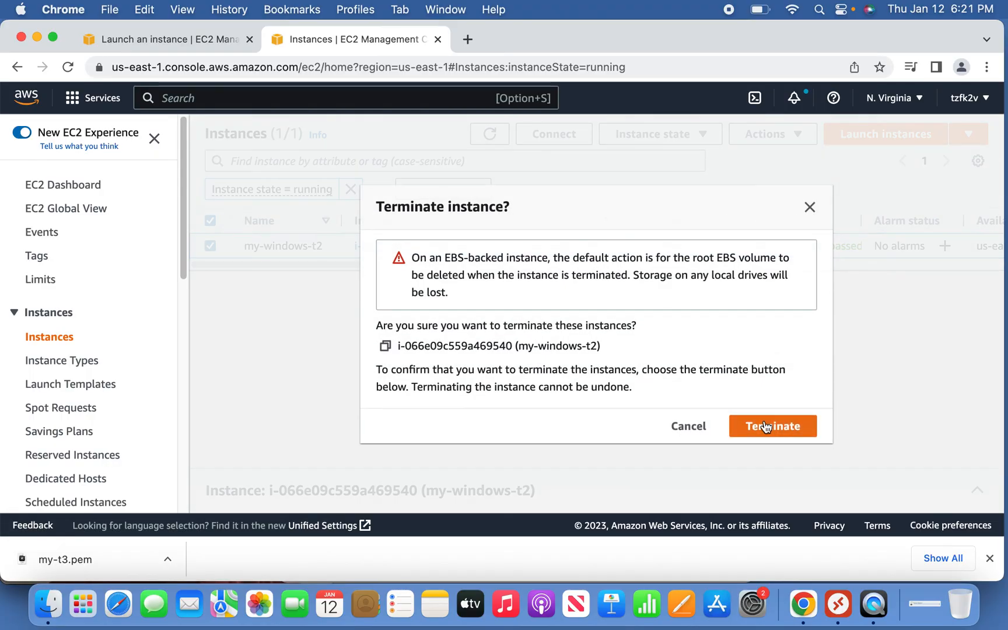
click(774, 426)
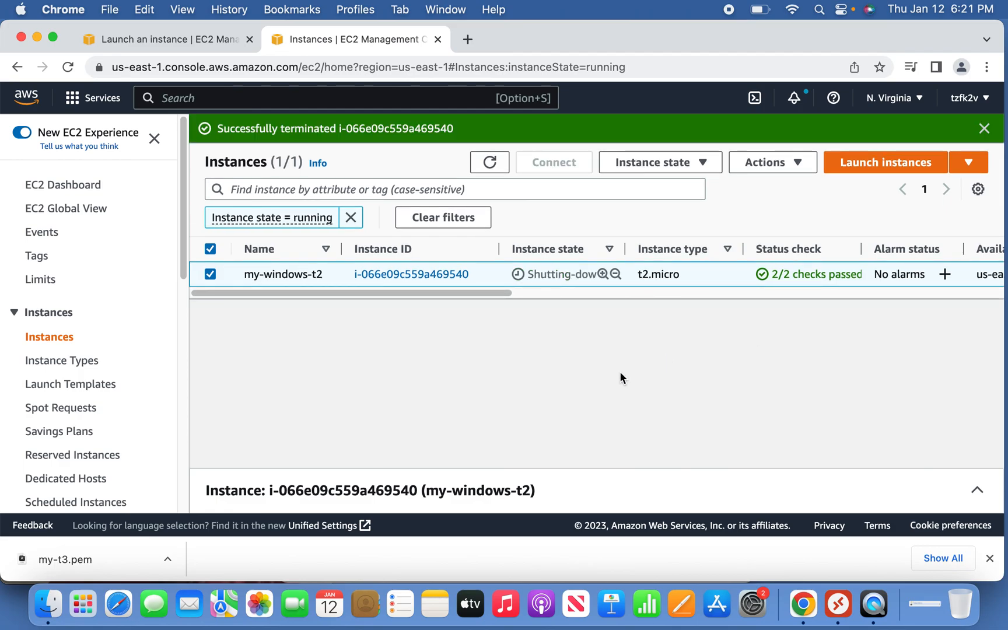
mouse_move(583, 360)
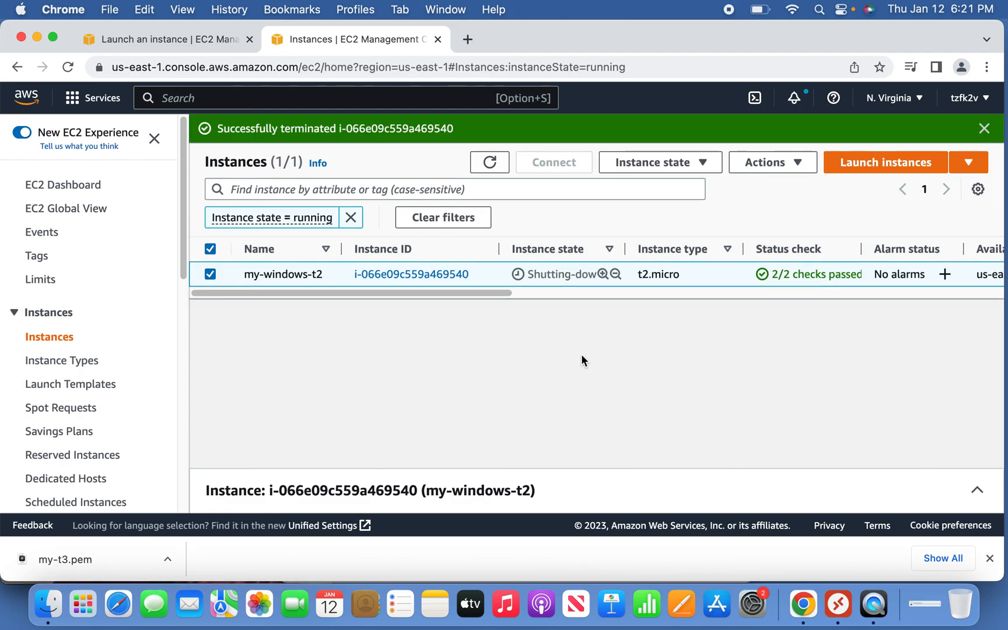